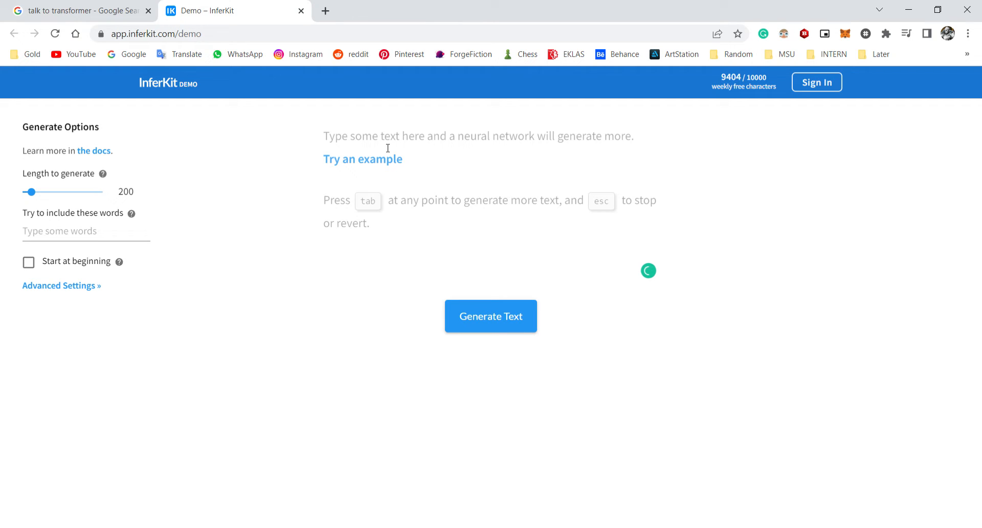
pyautogui.moveTo(561, 409)
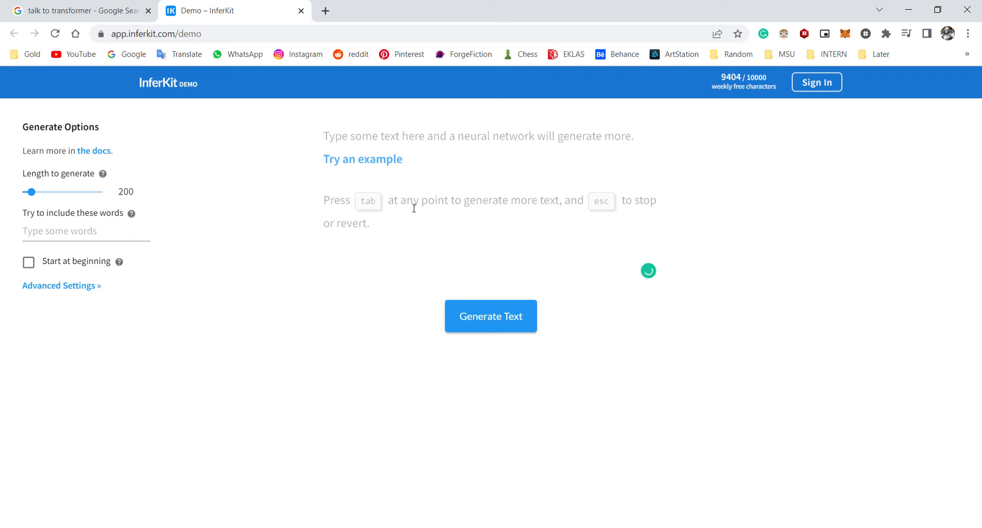
# Step: Type 'I have a dream that I was beautiful.' and have the AI continue it
pyautogui.write('I have a d')
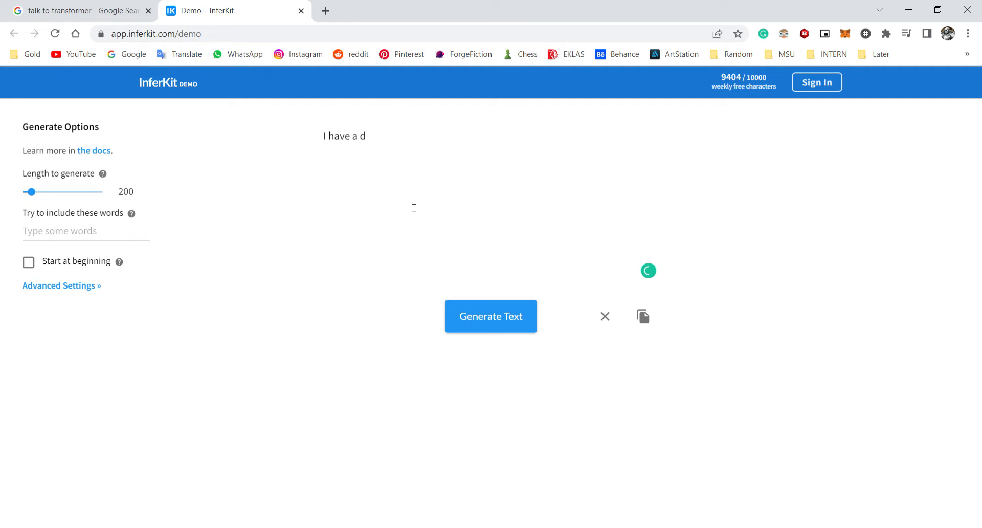
pyautogui.write('ream that I was')
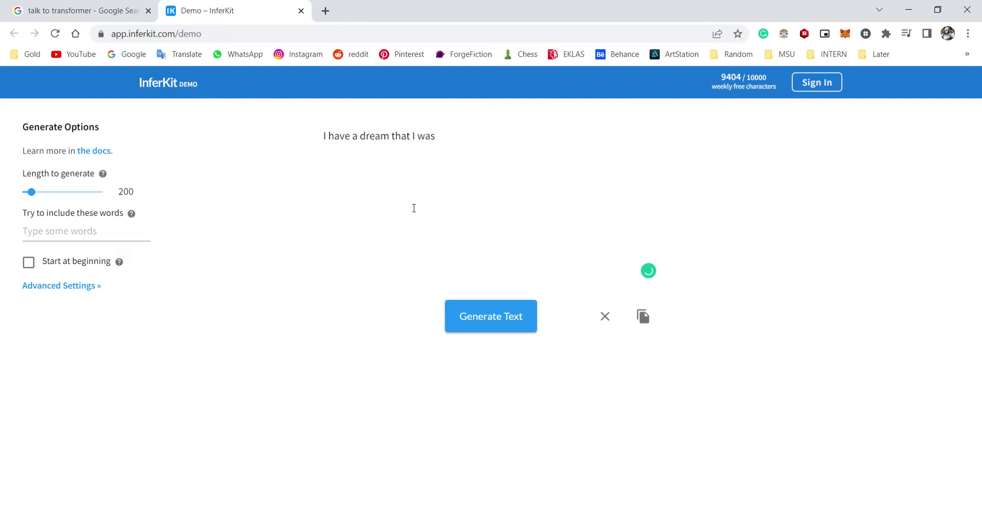
pyautogui.write('beautidu')
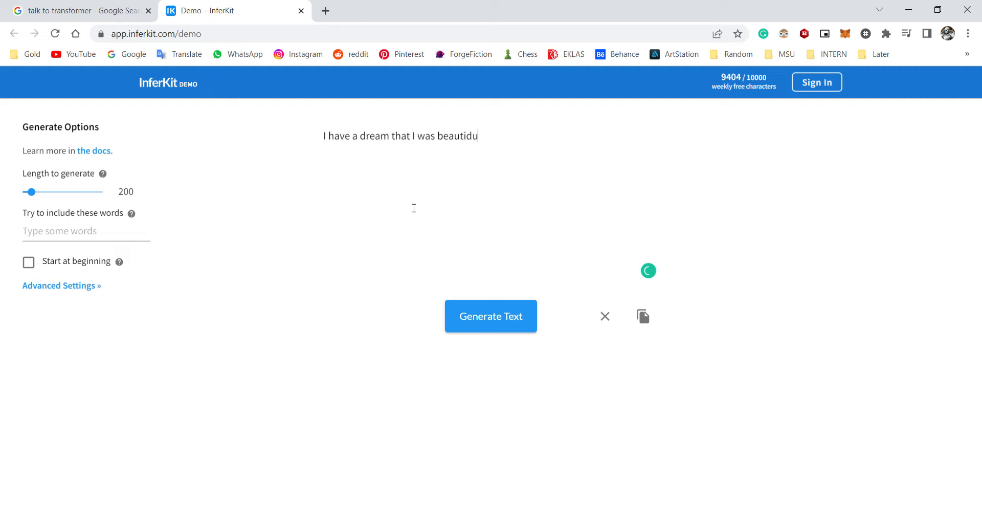
pyautogui.write('beautiful.')
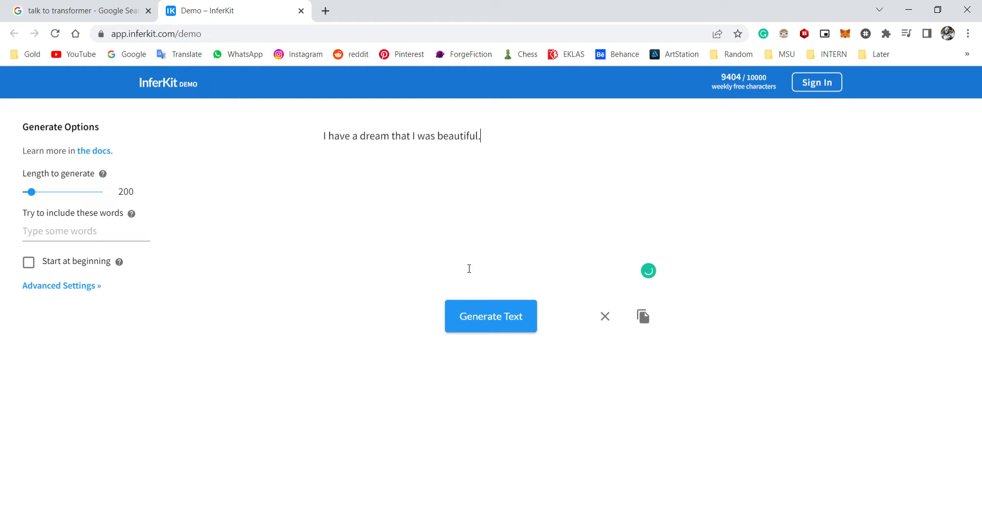
pyautogui.click(490, 316)
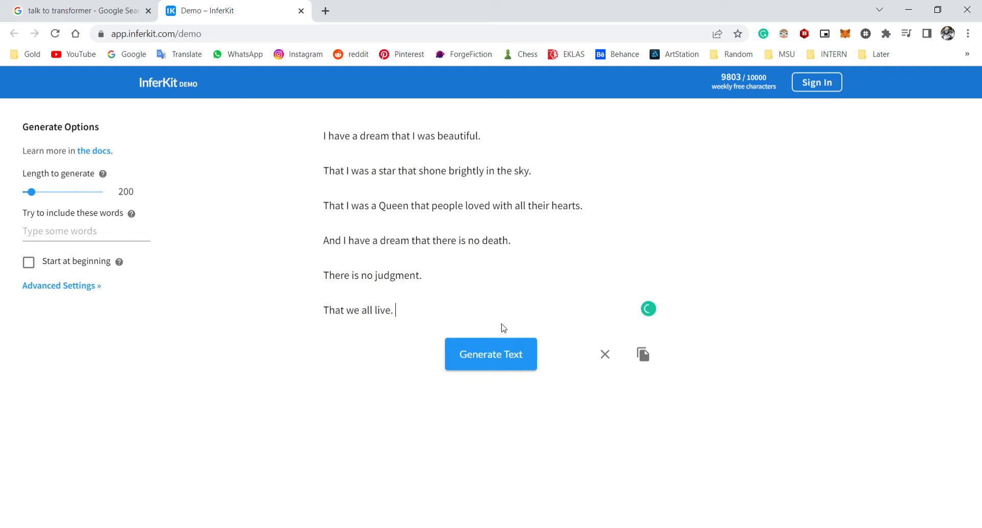
# Step: Add a sentence about living in a world where eternal life is a reality, then generate more
pyautogui.write('I want to')
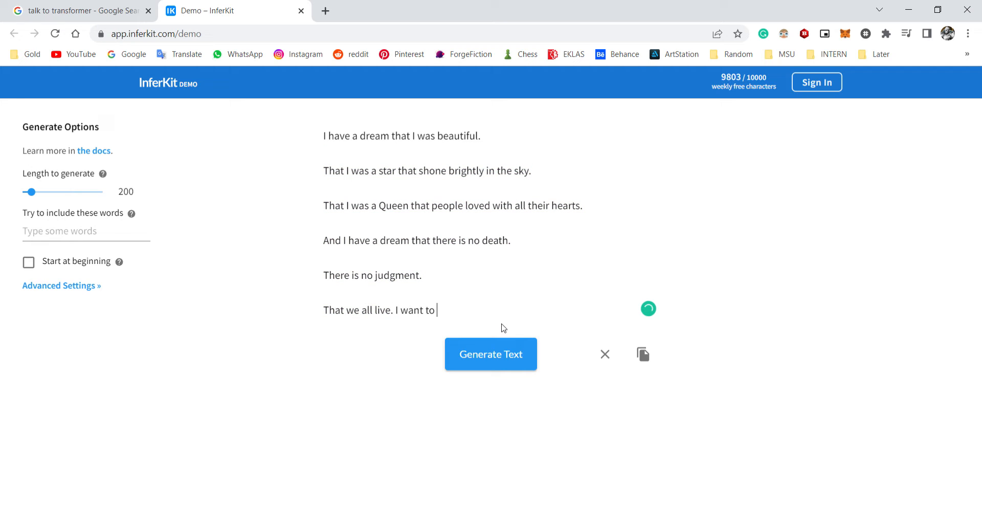
pyautogui.write('live in')
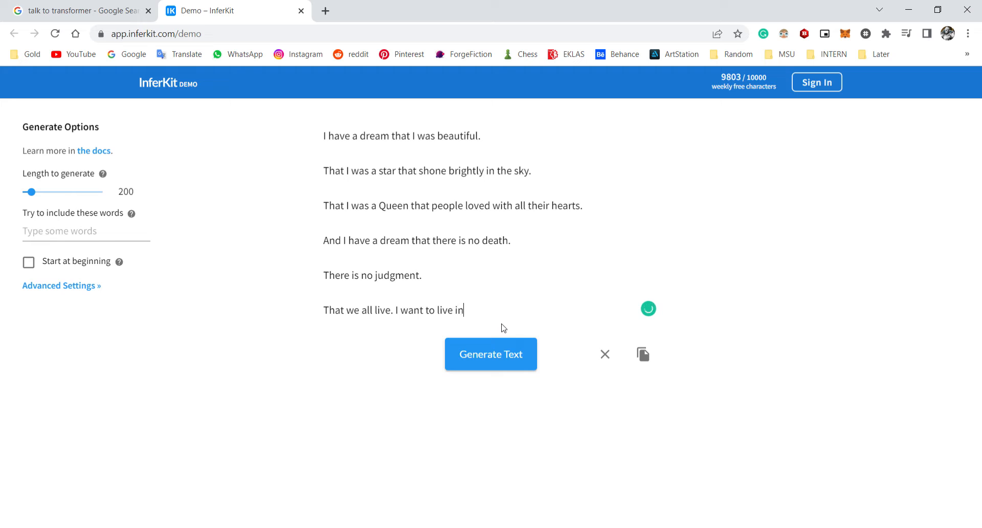
pyautogui.write('a world where the concept of e')
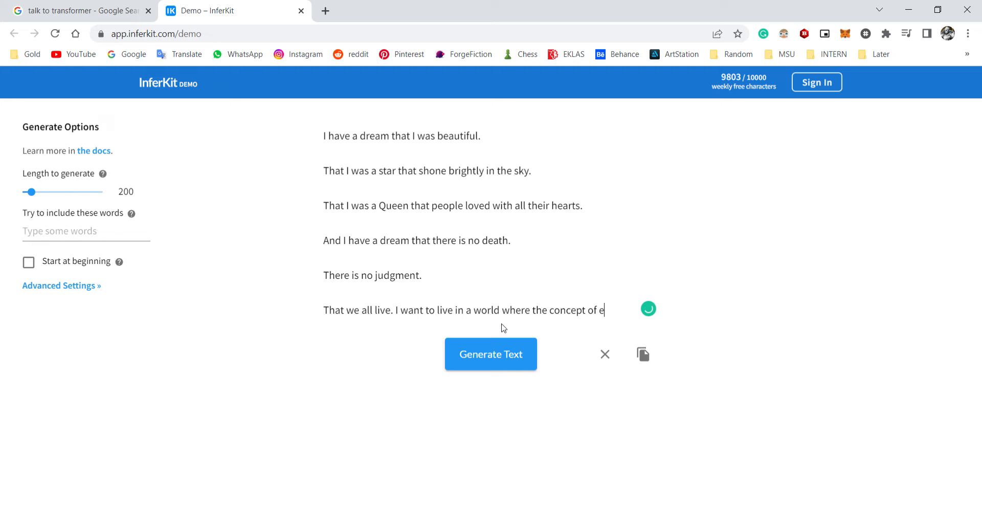
pyautogui.write('ternal life becomes')
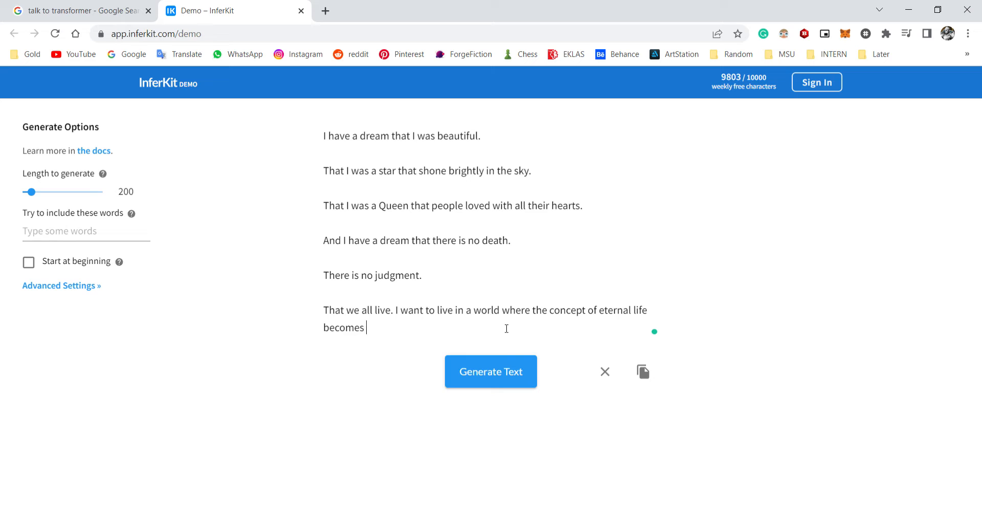
pyautogui.write('a reality')
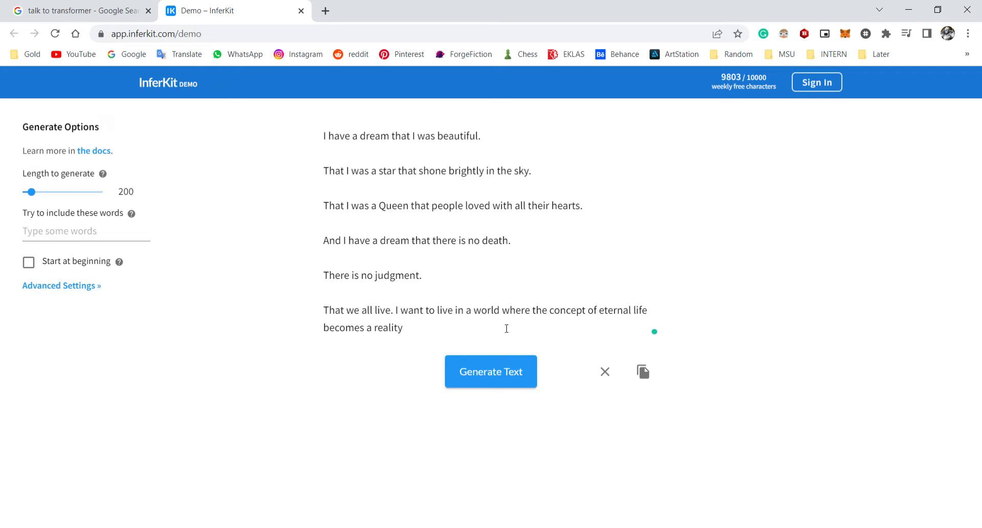
pyautogui.click(490, 371)
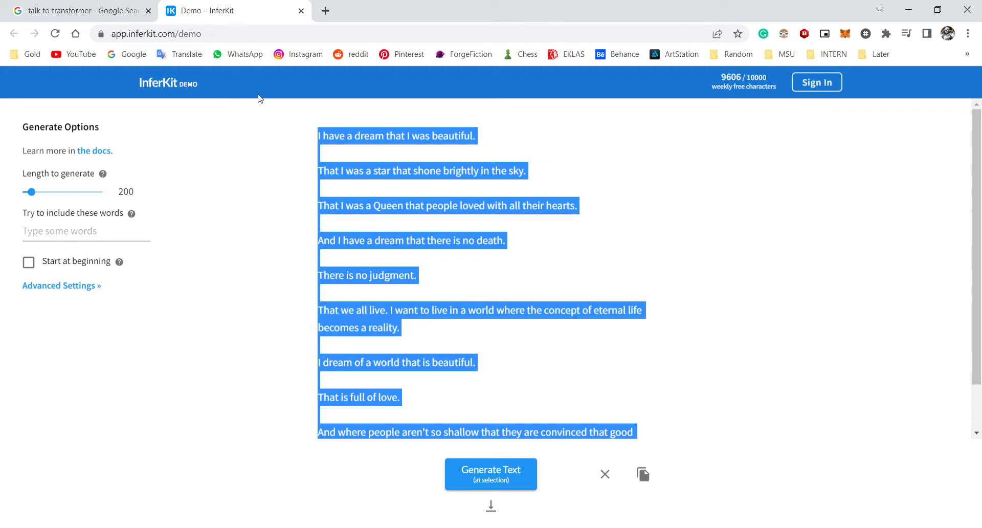
# Step: Clear the dream story, type 'I used to be an incel.' and generate a continuation
pyautogui.click(605, 474)
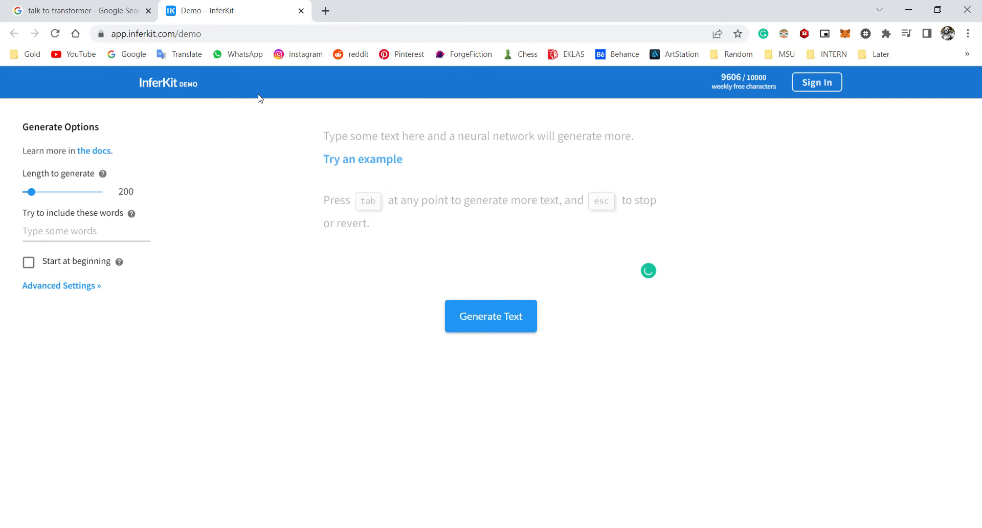
pyautogui.write('I used to be an incel')
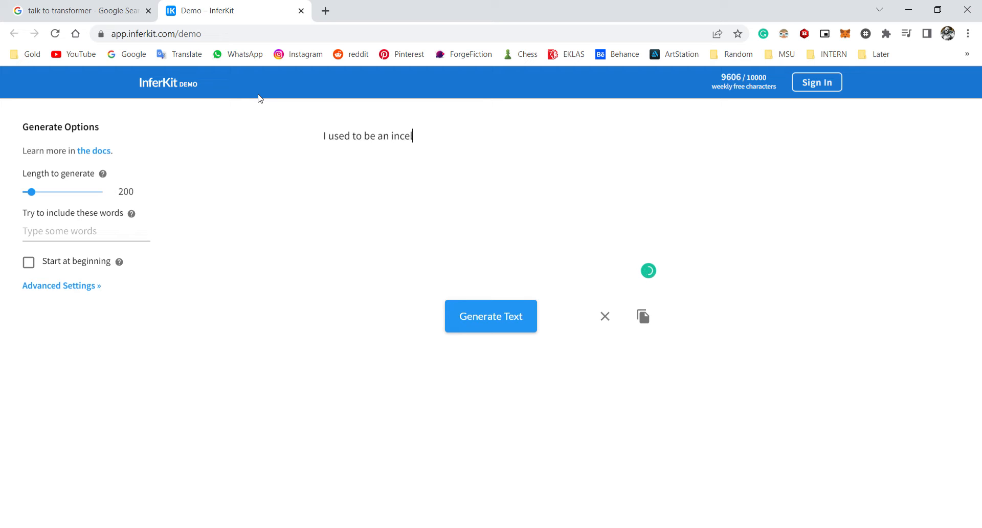
pyautogui.click(491, 316)
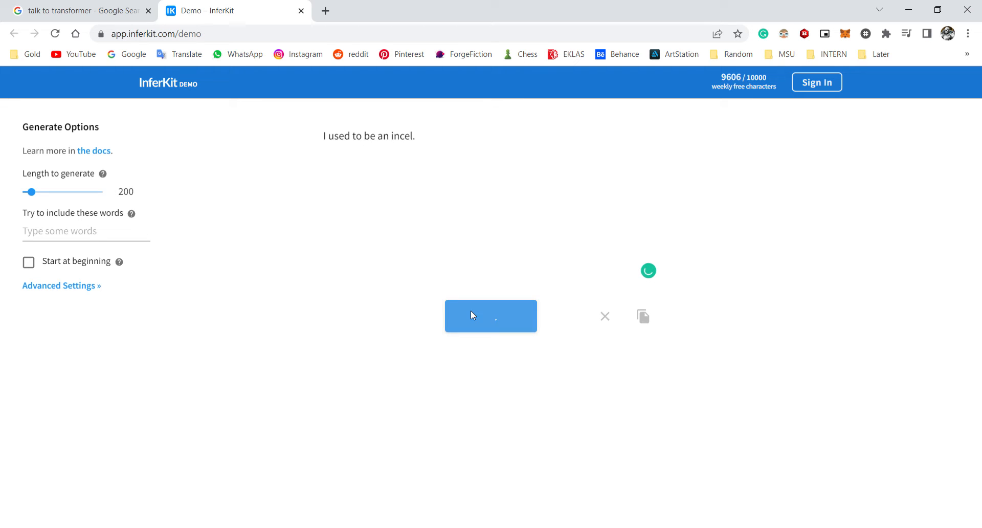
pyautogui.click(490, 316)
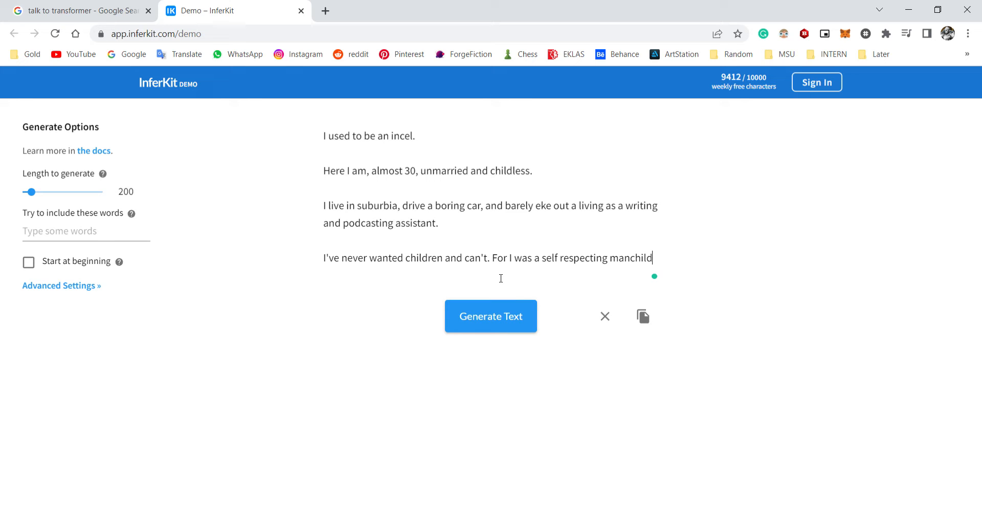
# Step: Add the sentence ending 'lives with his parents and doesn't pay rent.' and generate more
pyautogui.write('that live')
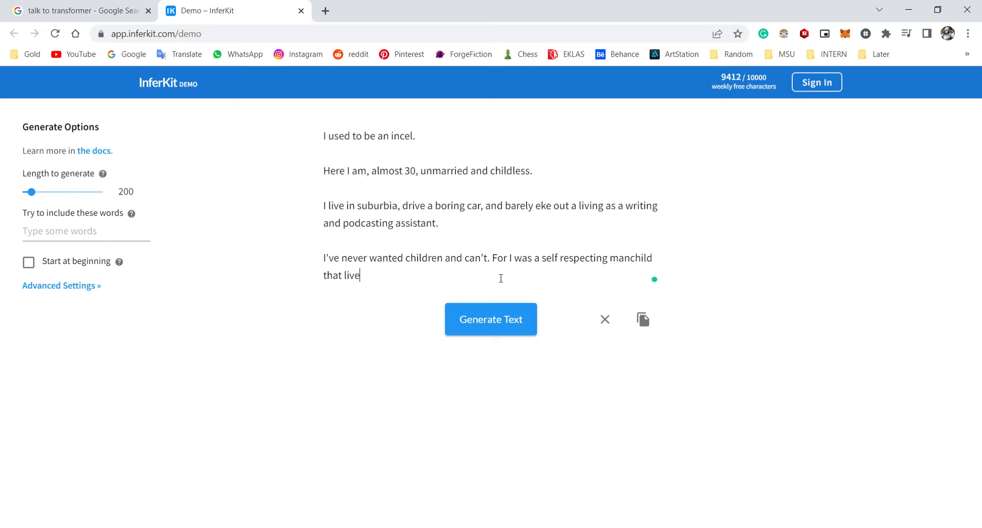
pyautogui.write('s his pa')
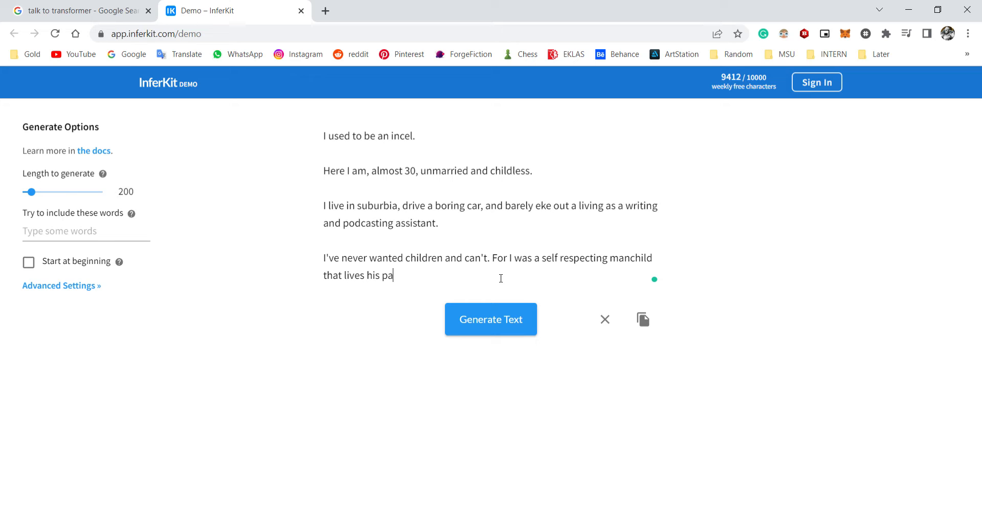
pyautogui.write('rents and do')
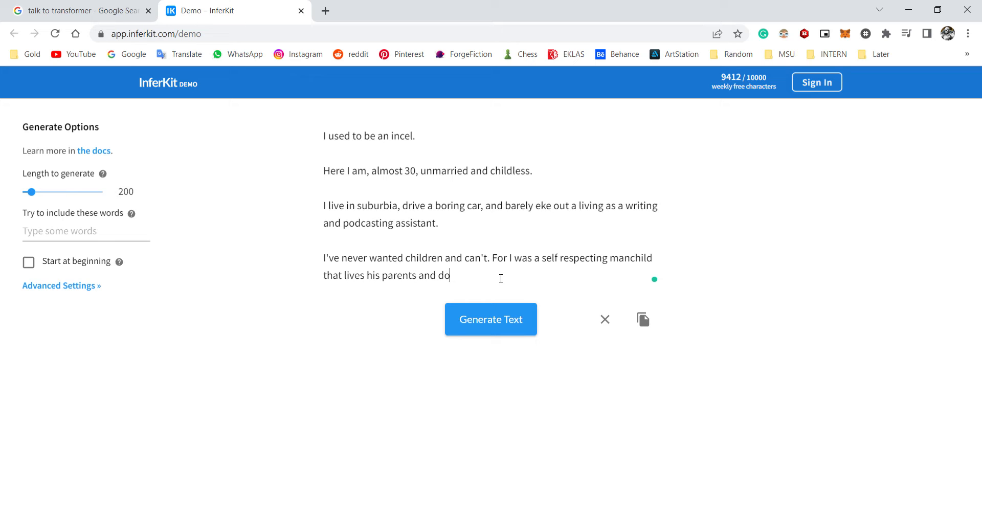
pyautogui.write("esn't pay")
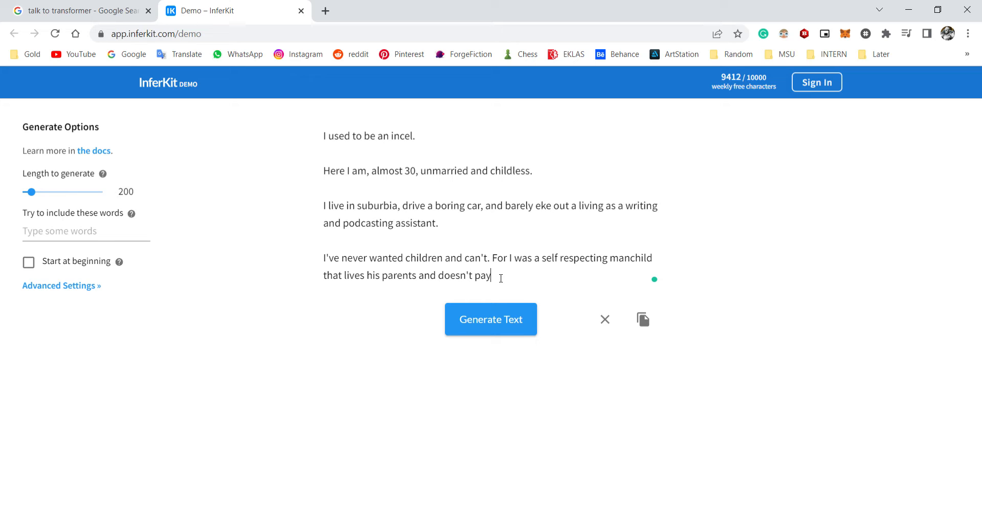
pyautogui.write('re')
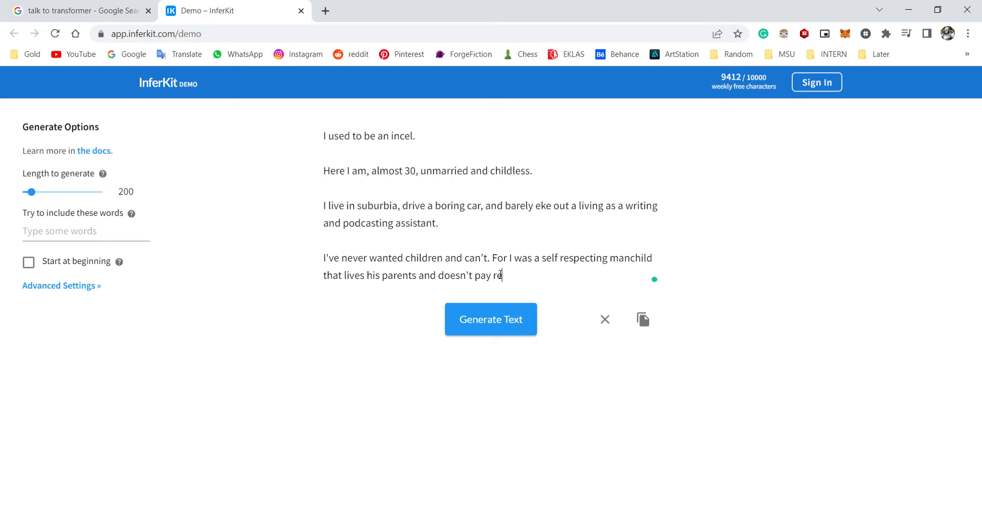
pyautogui.click(490, 319)
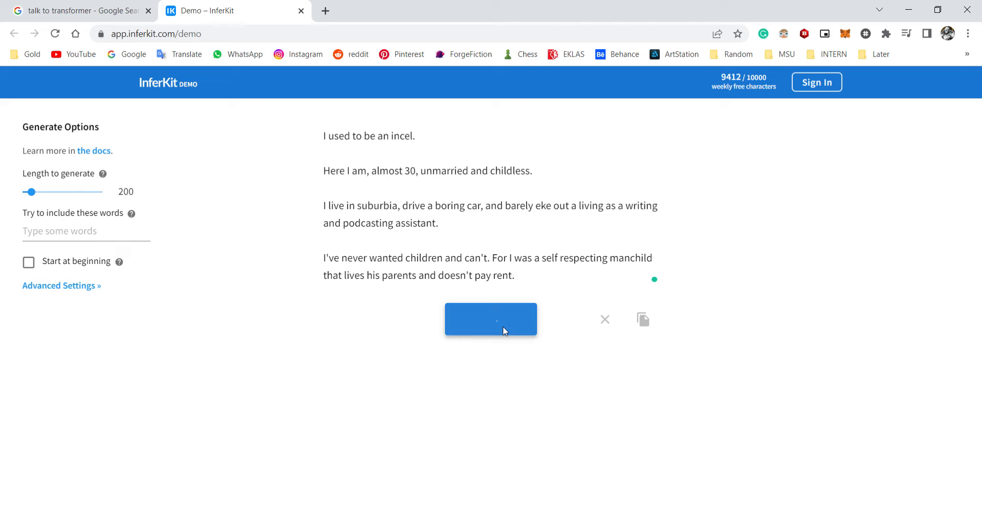
# Step: After the AI's lines about being gay, add 'I realized that I am now a gay cuck.' and generate
pyautogui.click(490, 319)
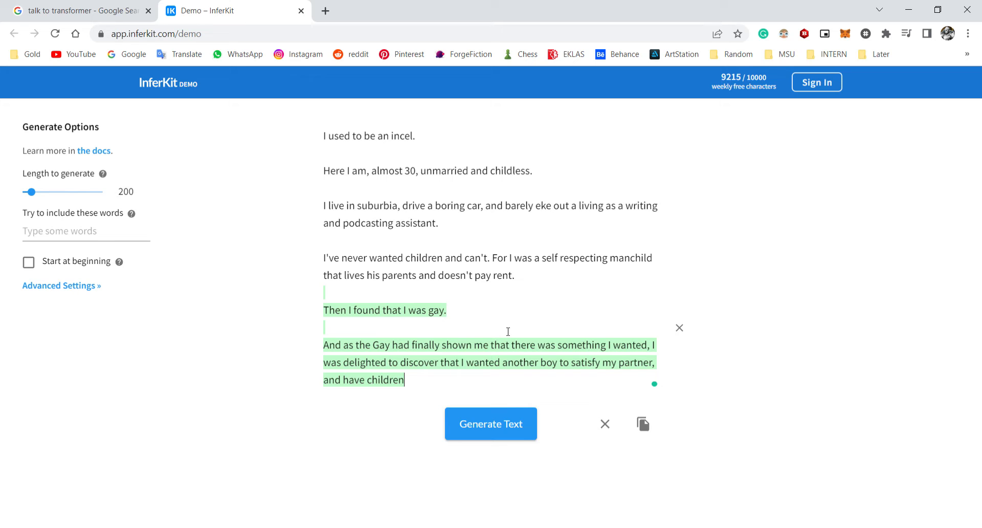
pyautogui.moveTo(499, 386)
pyautogui.write('.')
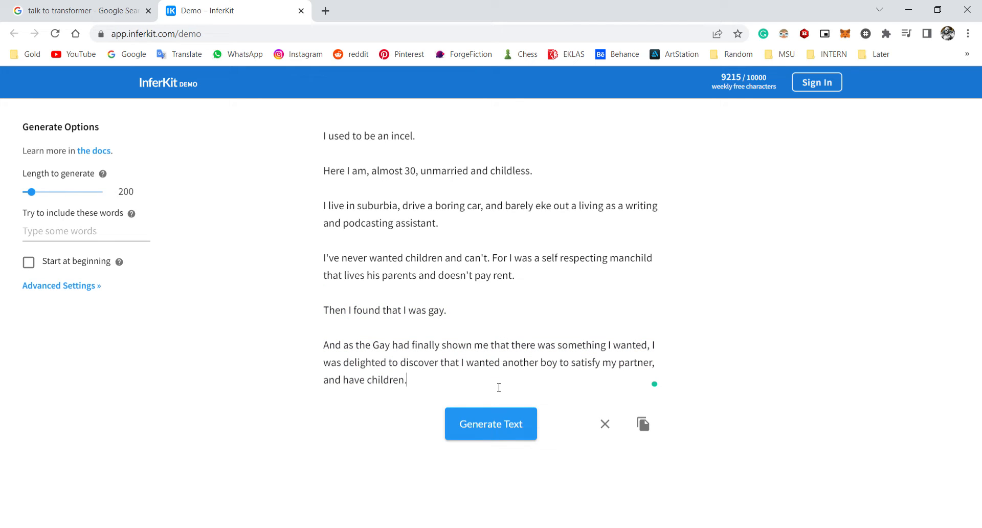
pyautogui.write('I realized that')
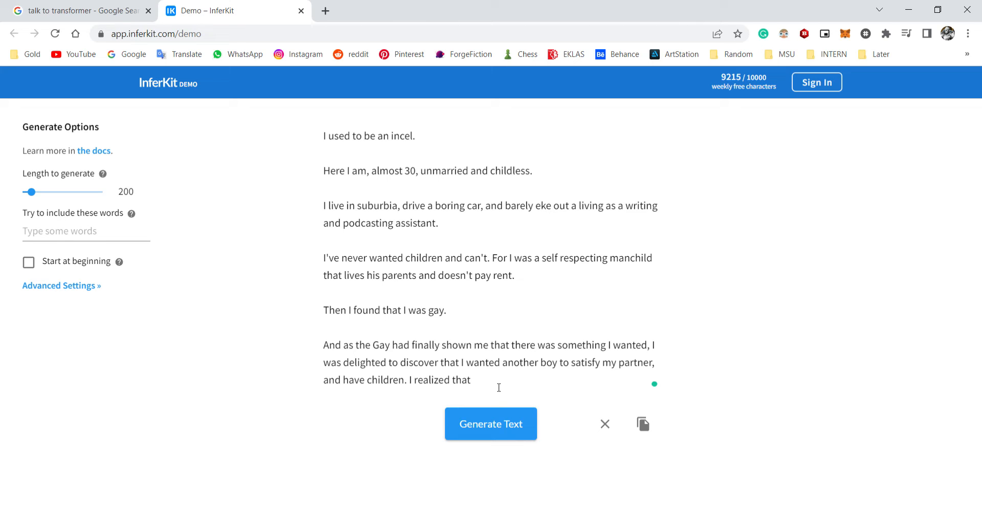
pyautogui.write('I am n')
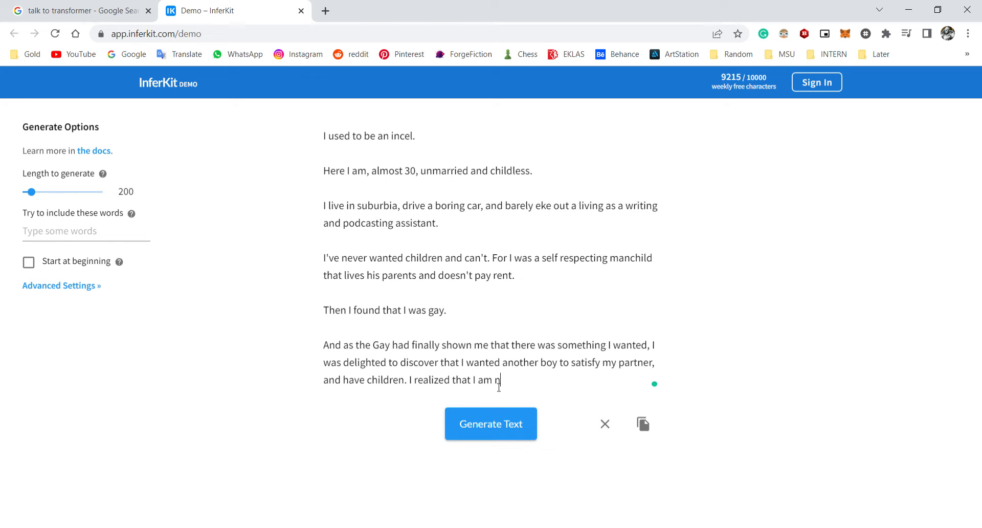
pyautogui.write('ow a gay cuck')
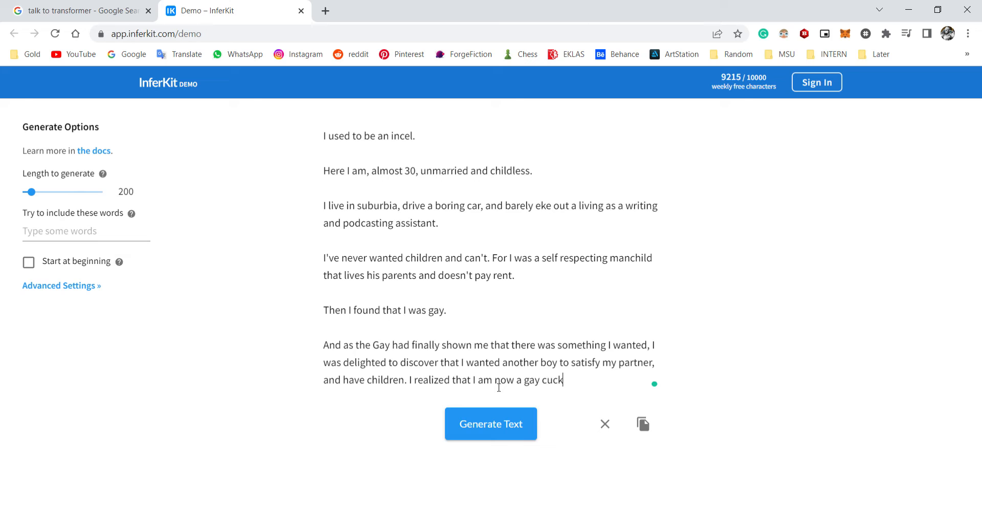
pyautogui.click(491, 423)
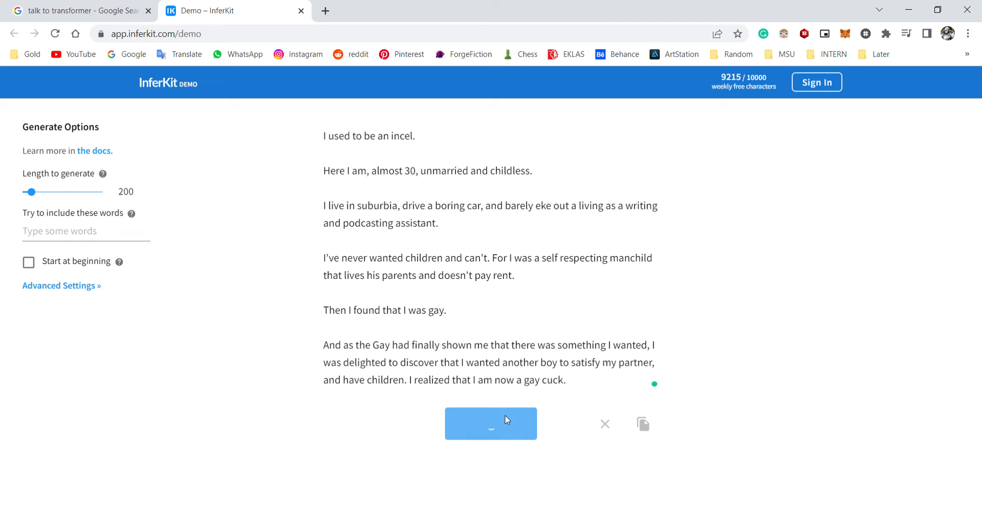
# Step: Accept the AI's new continuation lines about a cuckold kink
pyautogui.click(491, 423)
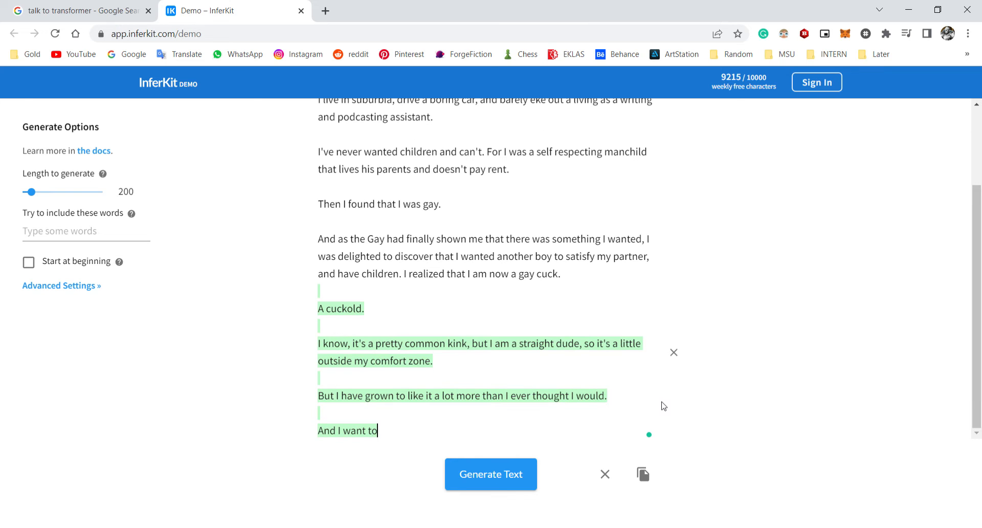
pyautogui.click(491, 473)
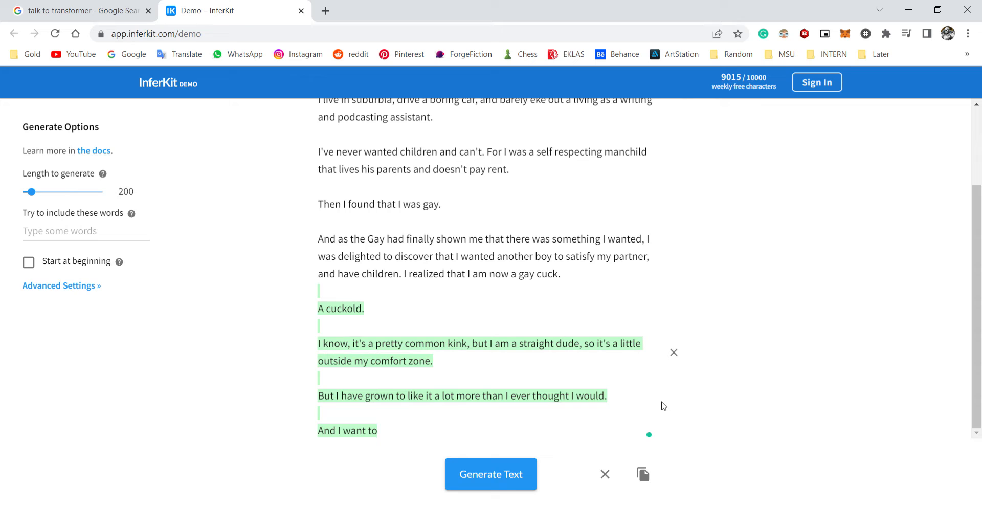
pyautogui.click(490, 473)
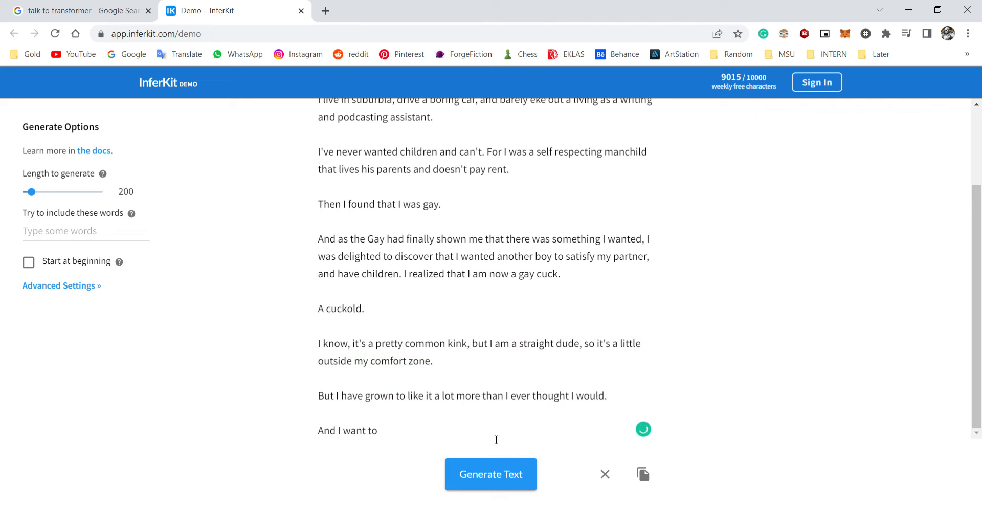
# Step: Finish the girlfriend sentence, generate a few AI lines, and stop generation partway
pyautogui.write('find myself')
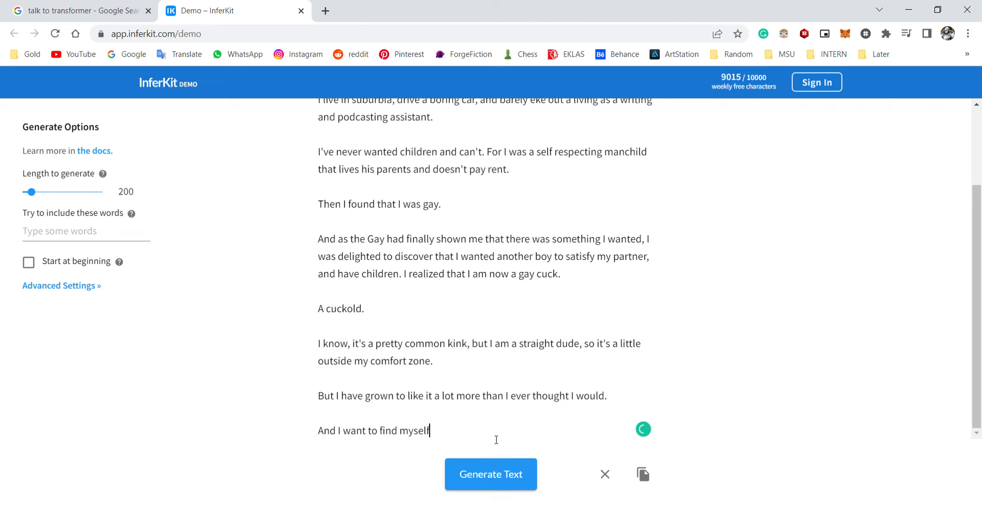
pyautogui.write('a girlfriend')
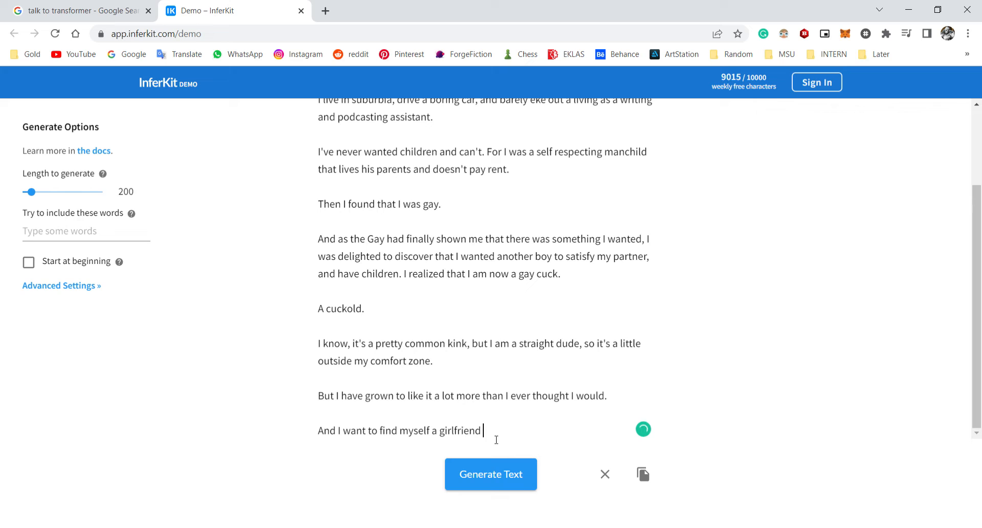
pyautogui.write('so I can have')
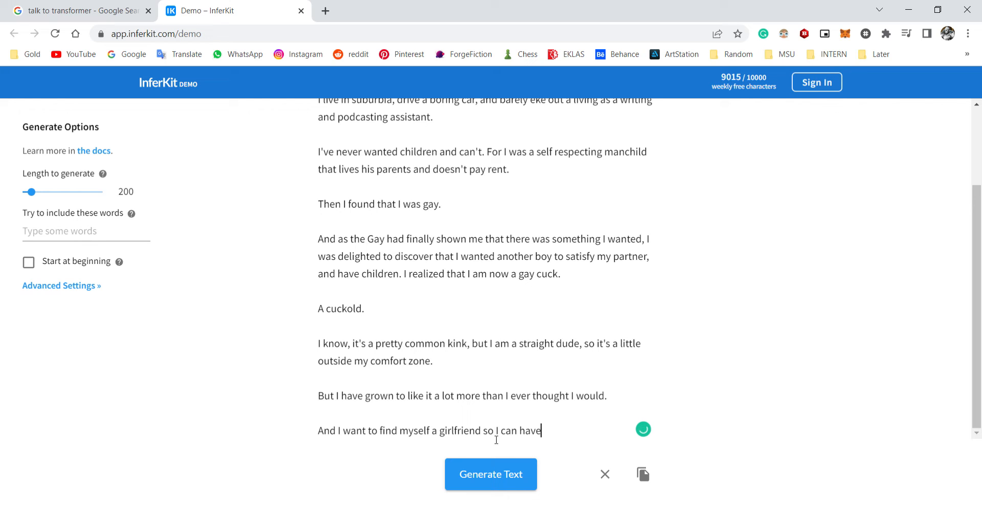
pyautogui.write('her cheat on me and make me')
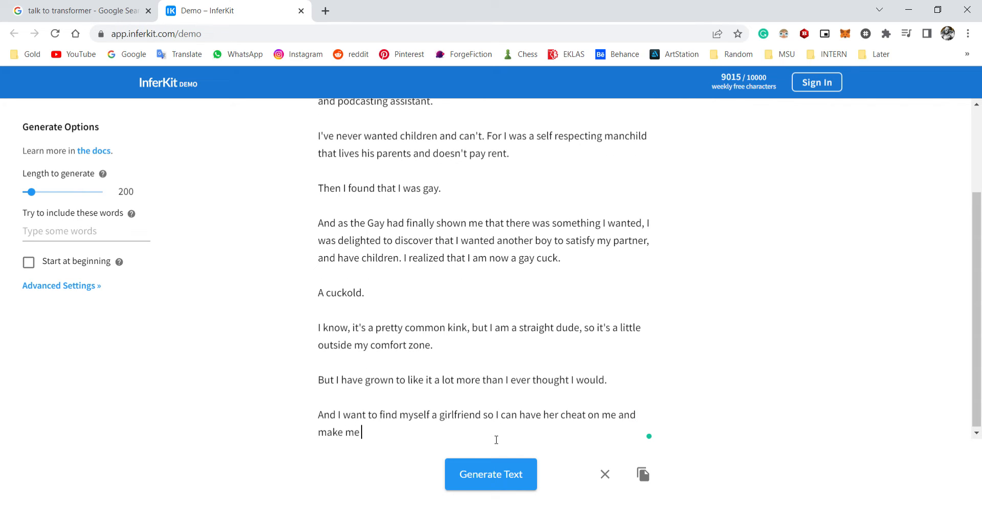
pyautogui.write('a cuckold that I always dr')
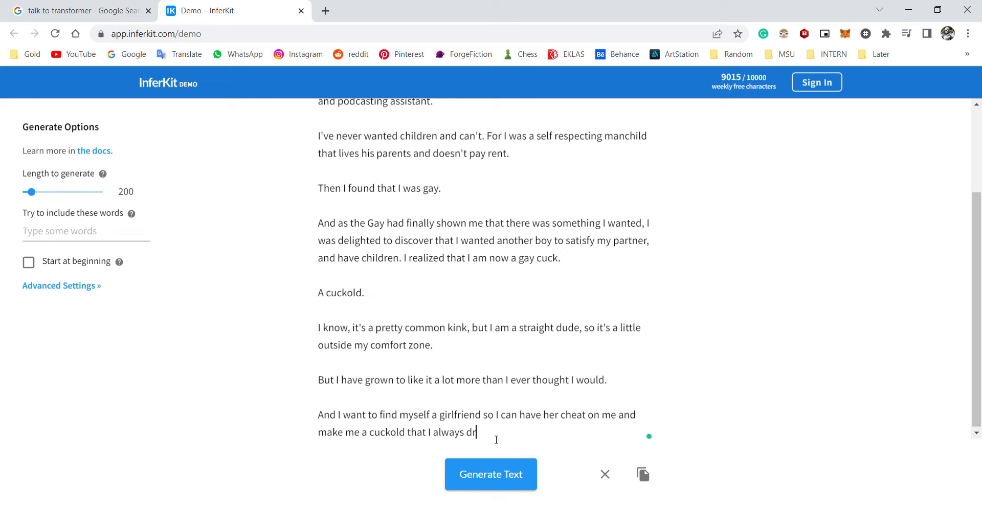
pyautogui.write('eams of be')
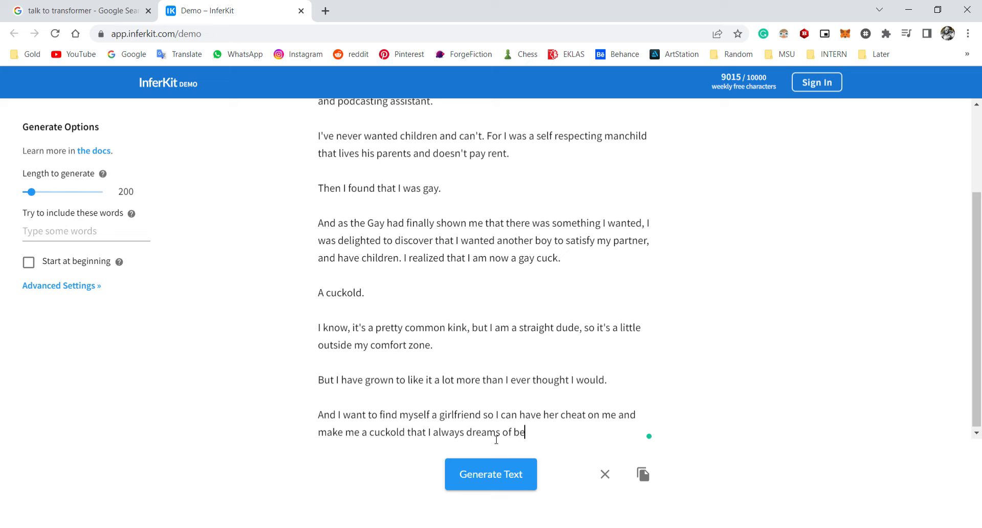
pyautogui.write('coming.')
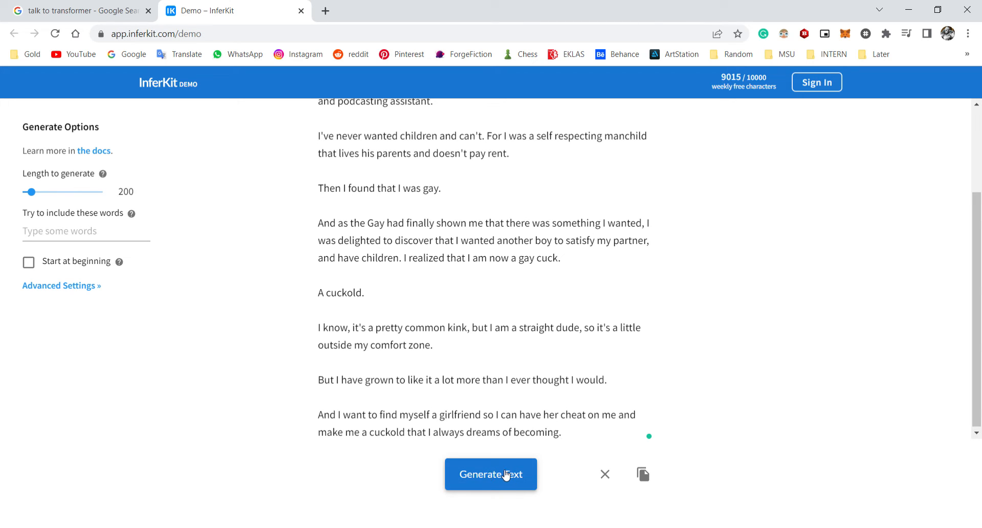
pyautogui.click(490, 474)
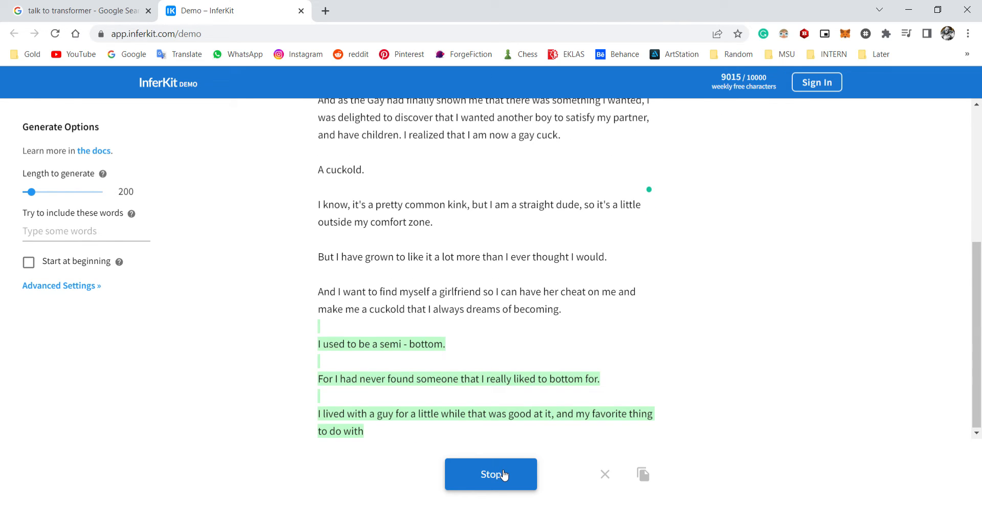
pyautogui.click(491, 473)
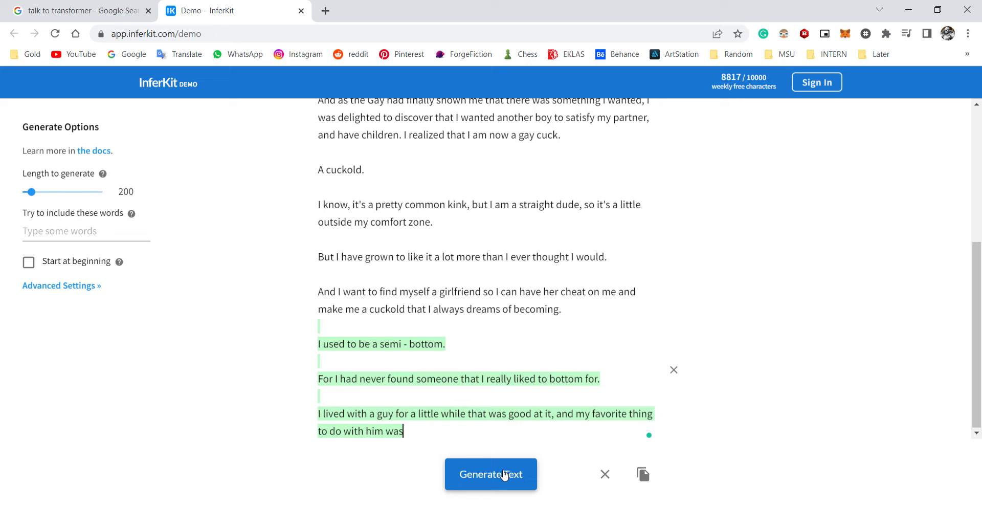
pyautogui.moveTo(603, 477)
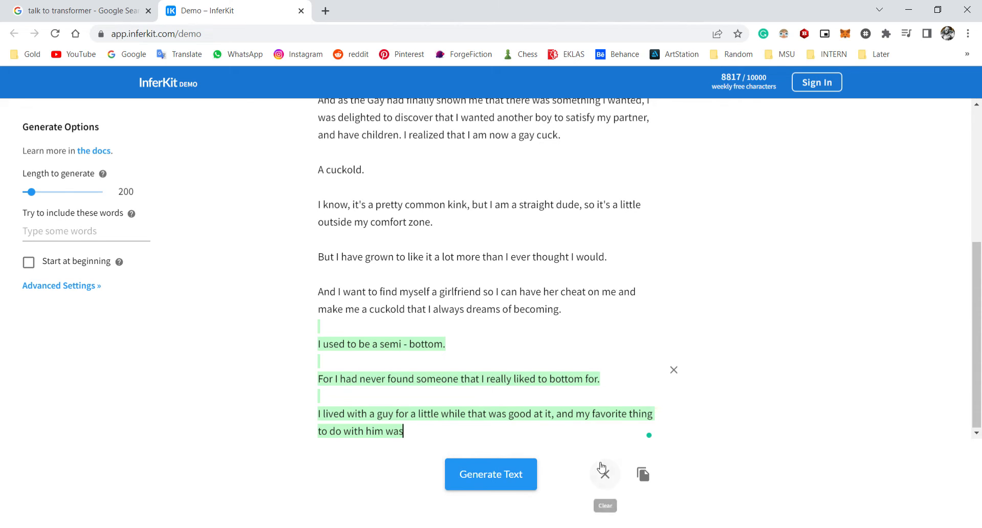
# Step: Clear the story, write a prompt about a pet cat named Fred, and generate a short continuation
pyautogui.click(604, 473)
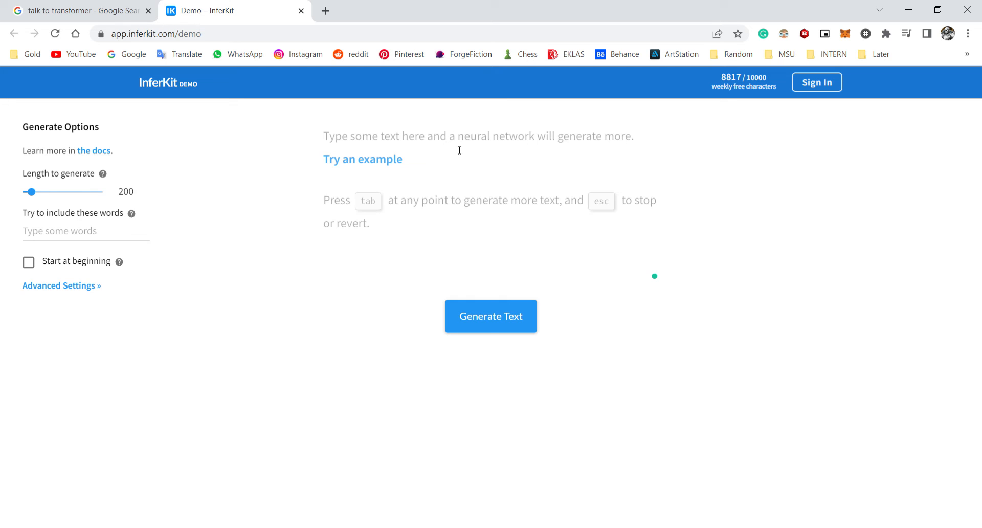
pyautogui.click(344, 137)
pyautogui.write('I once have a')
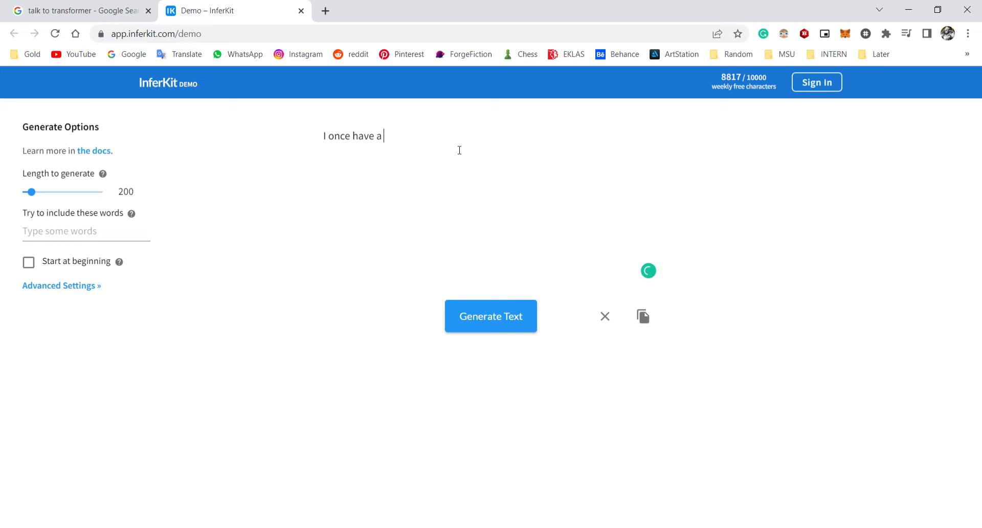
pyautogui.write('pet name')
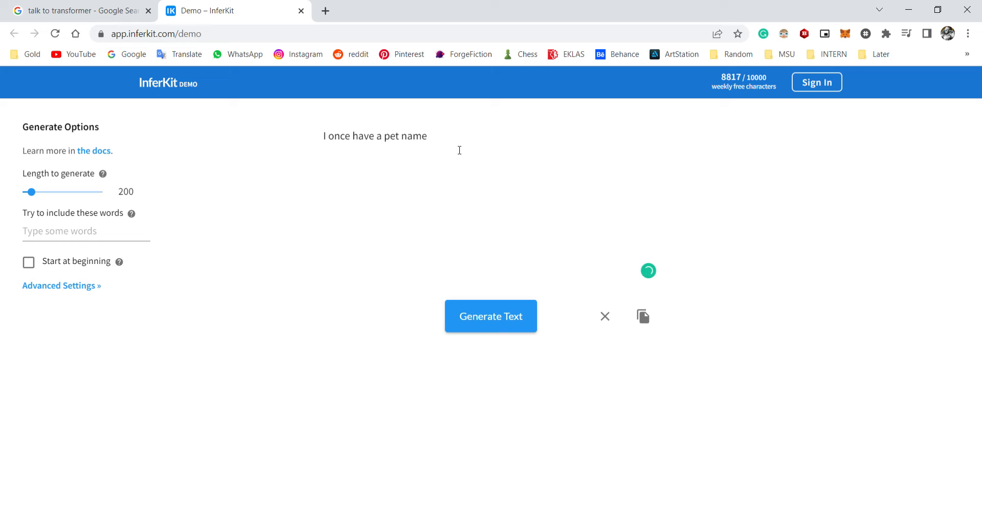
pyautogui.write('Fred and he was a cat.')
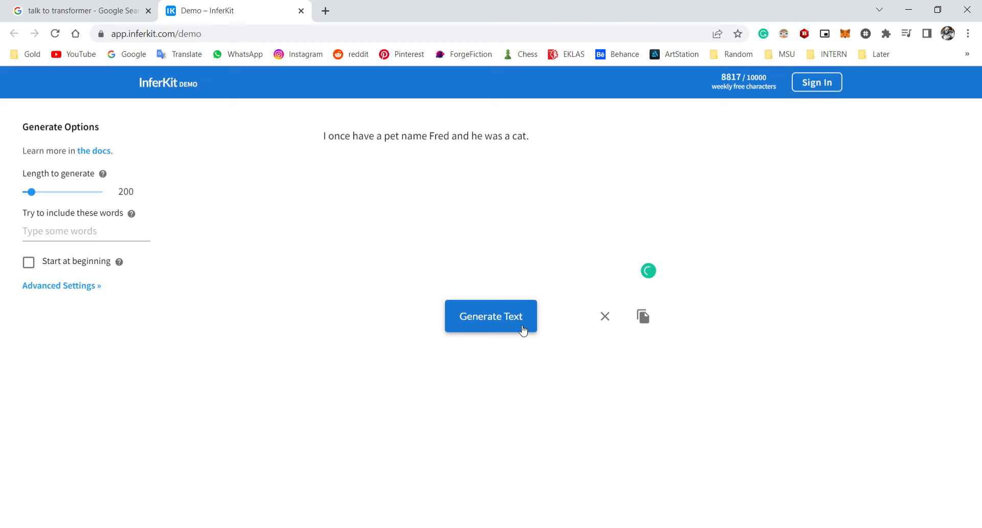
pyautogui.click(491, 316)
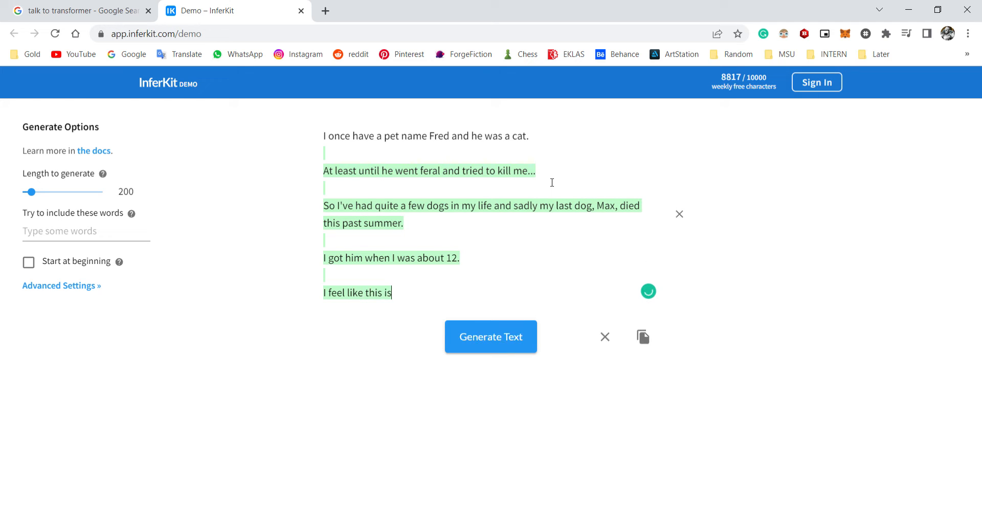
pyautogui.click(491, 336)
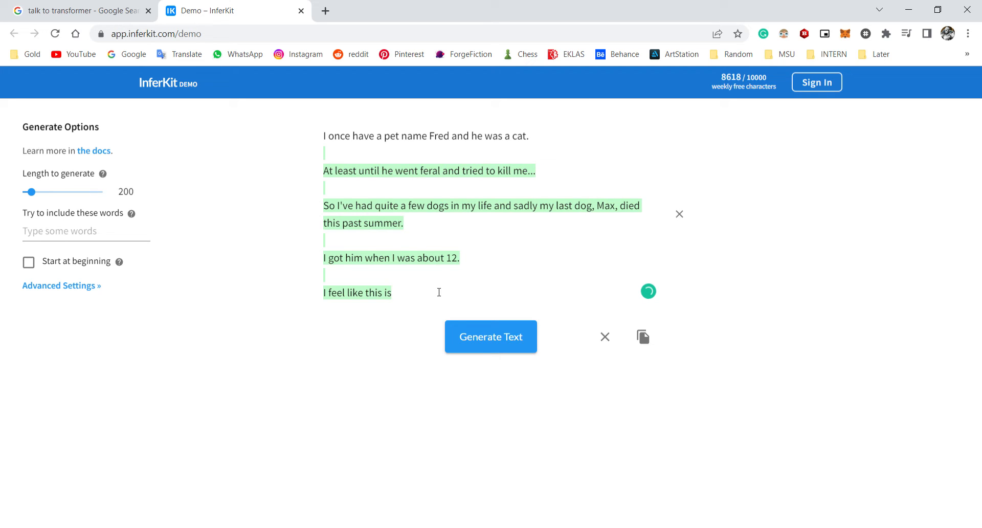
pyautogui.moveTo(569, 153)
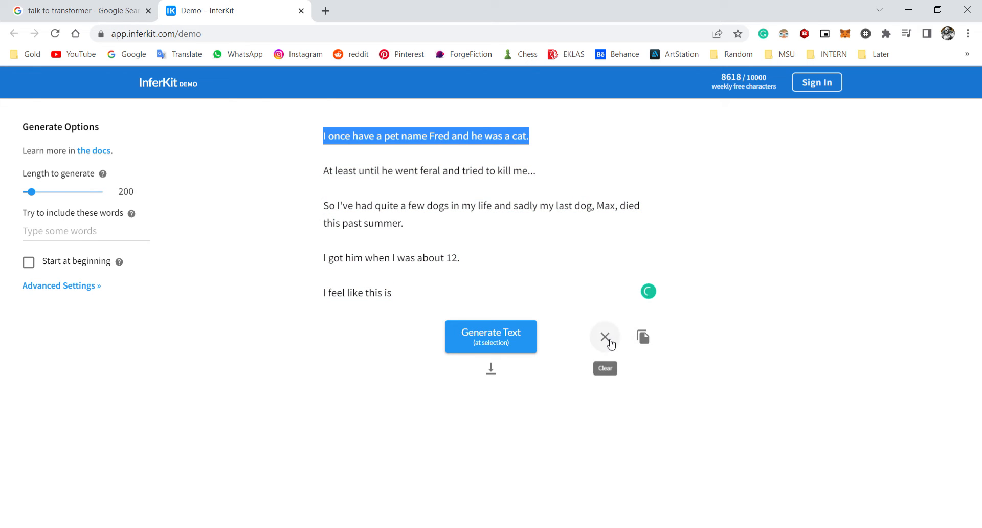
# Step: Revert to the Fred sentence, regenerate a different continuation, then clear the editor
pyautogui.click(605, 336)
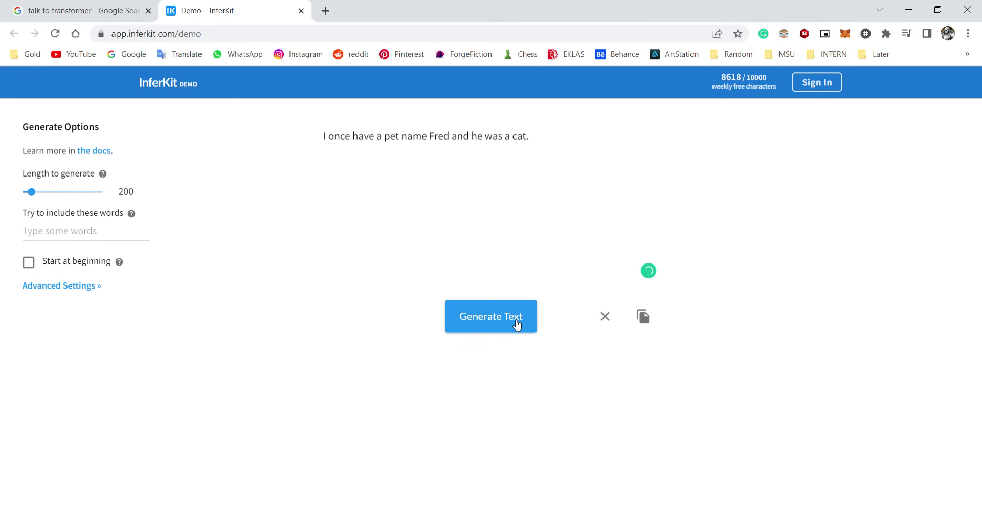
pyautogui.click(491, 316)
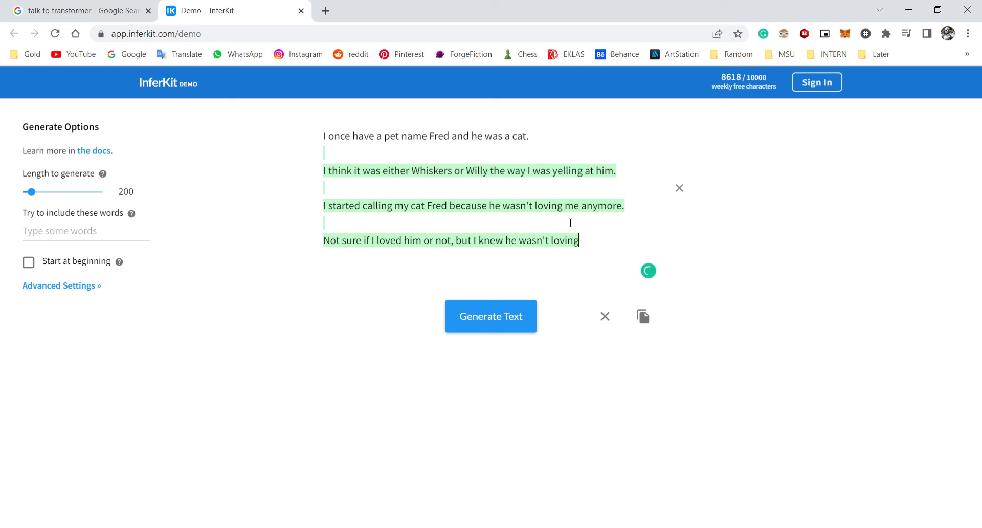
pyautogui.moveTo(605, 316)
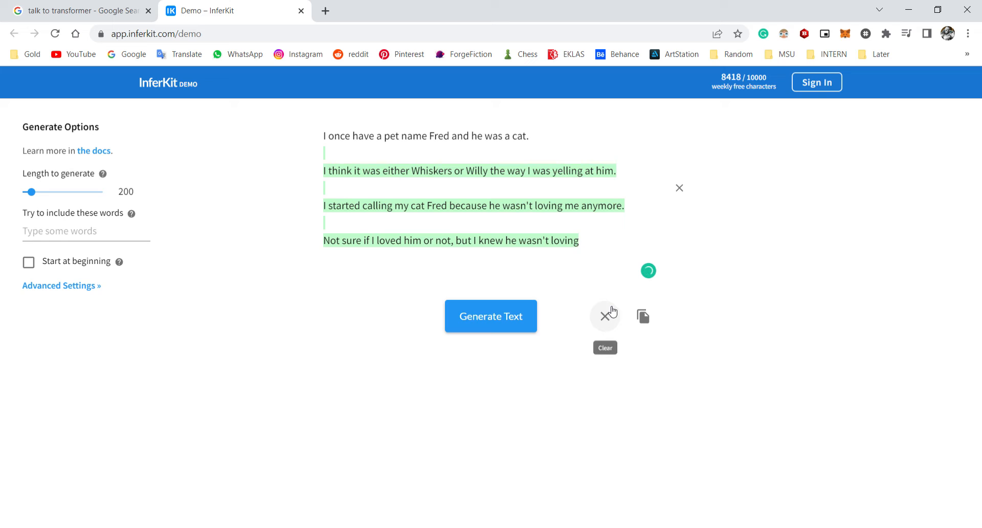
pyautogui.click(605, 316)
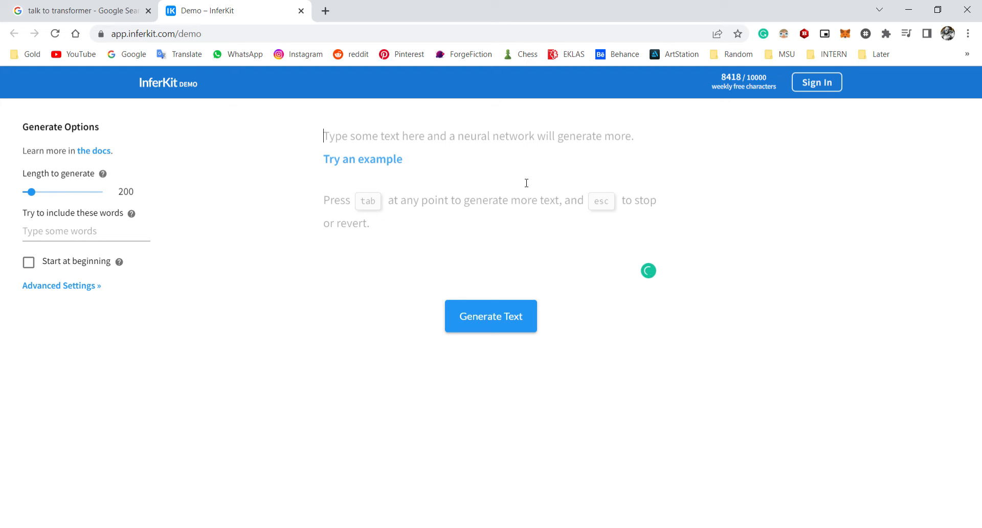
# Step: Write the She-Hulk season 2 script prompt and generate a continuation, stopping to keep the lines
pyautogui.write('Alri')
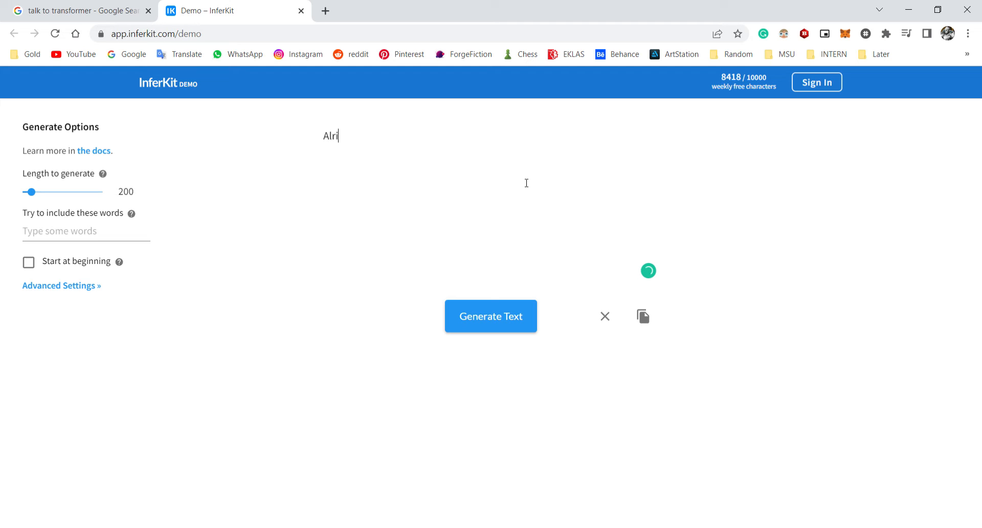
pyautogui.write('ght everyu')
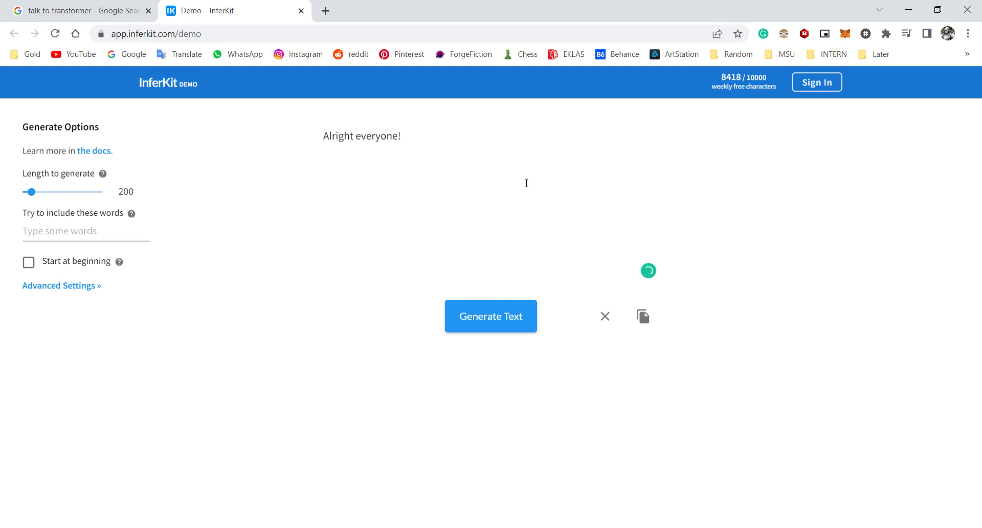
pyautogui.write('I have the new she-hulk')
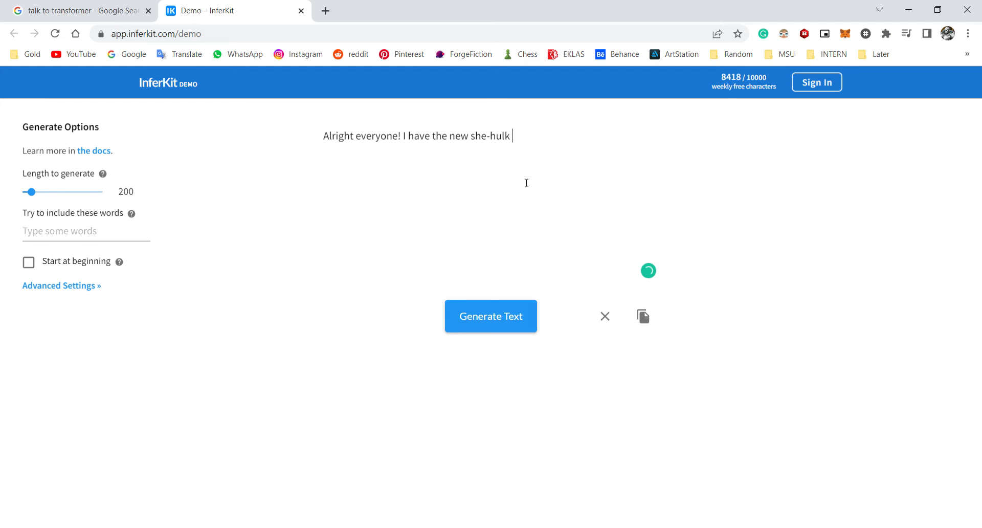
pyautogui.write('season 2 script.')
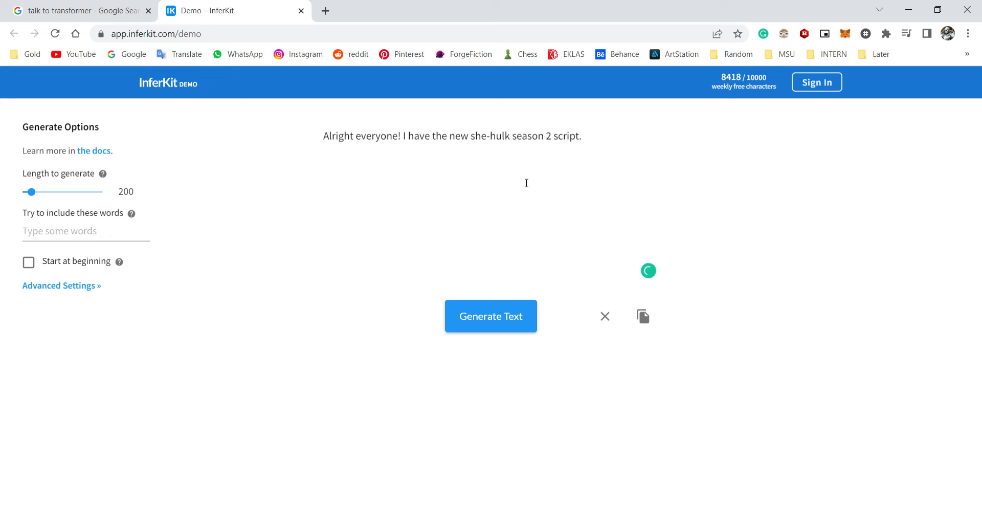
pyautogui.moveTo(521, 308)
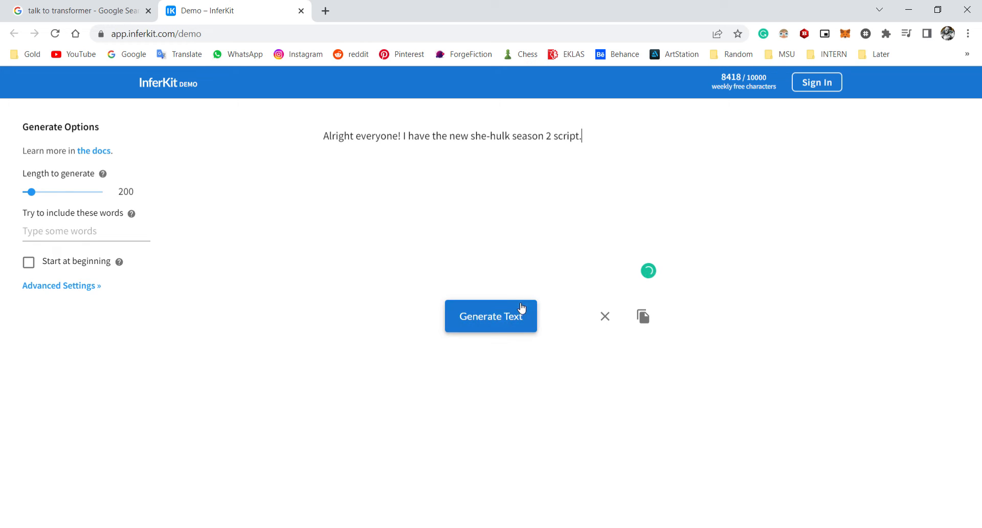
pyautogui.click(491, 316)
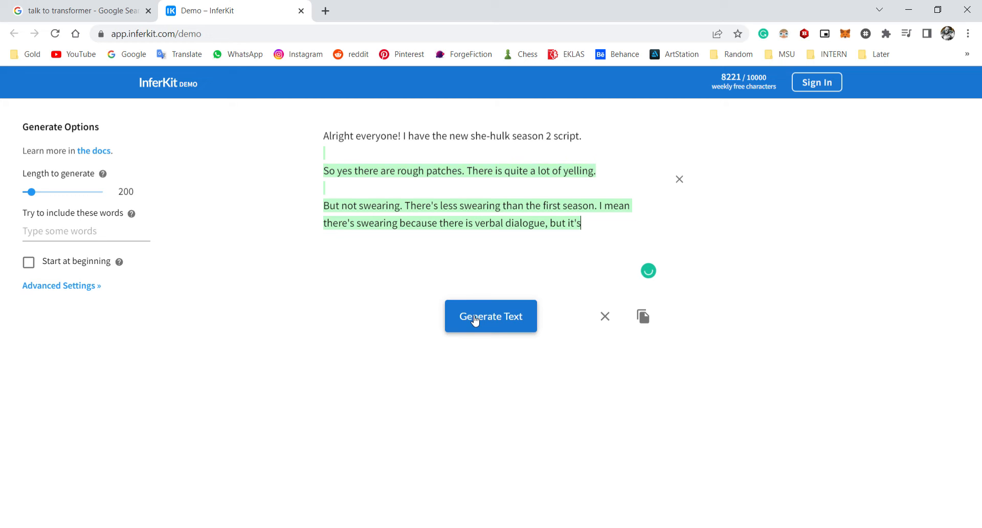
pyautogui.click(490, 316)
pyautogui.write(' common for people to swear in the')
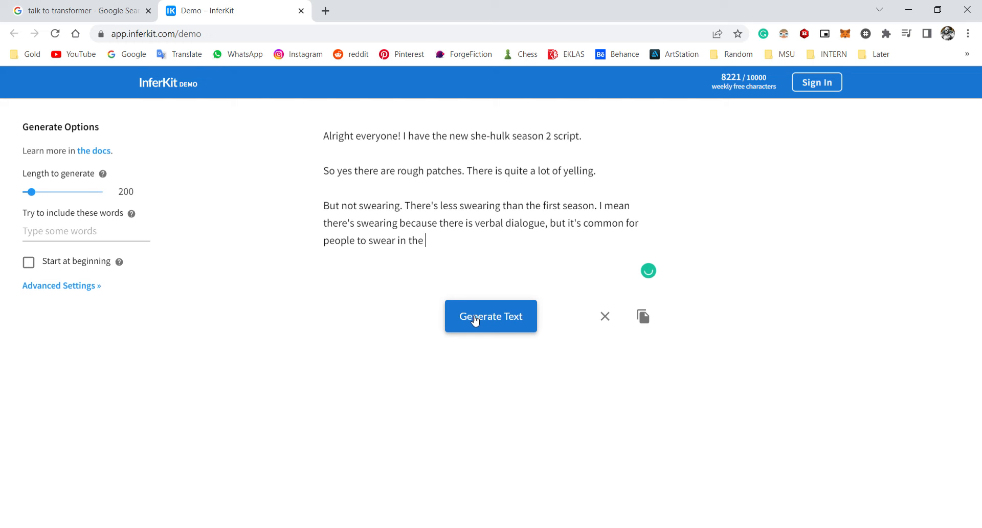
# Step: Add the MCU sentence and 'shut up... you cuck' dialogue, generating after each, then clear the editor
pyautogui.write('MCU. Superheroes can swear now=')
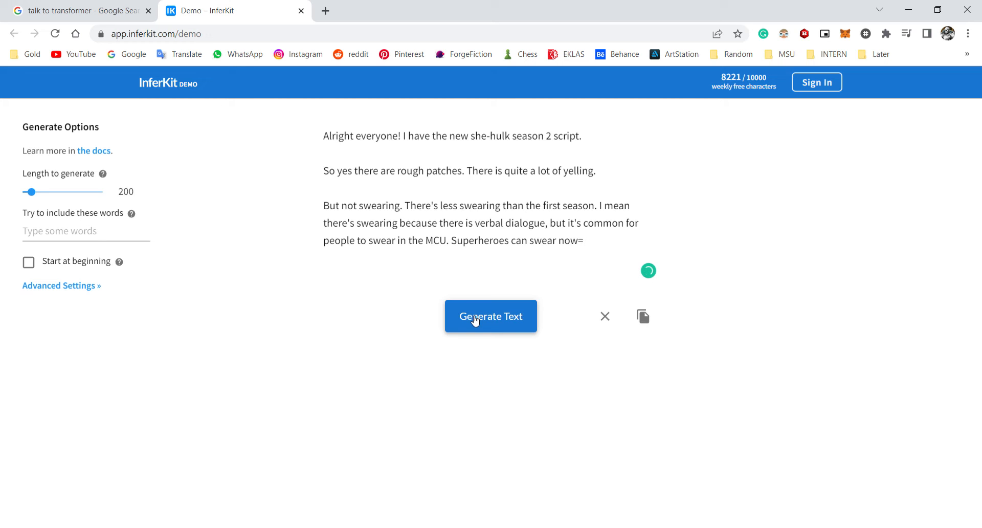
pyautogui.click(490, 316)
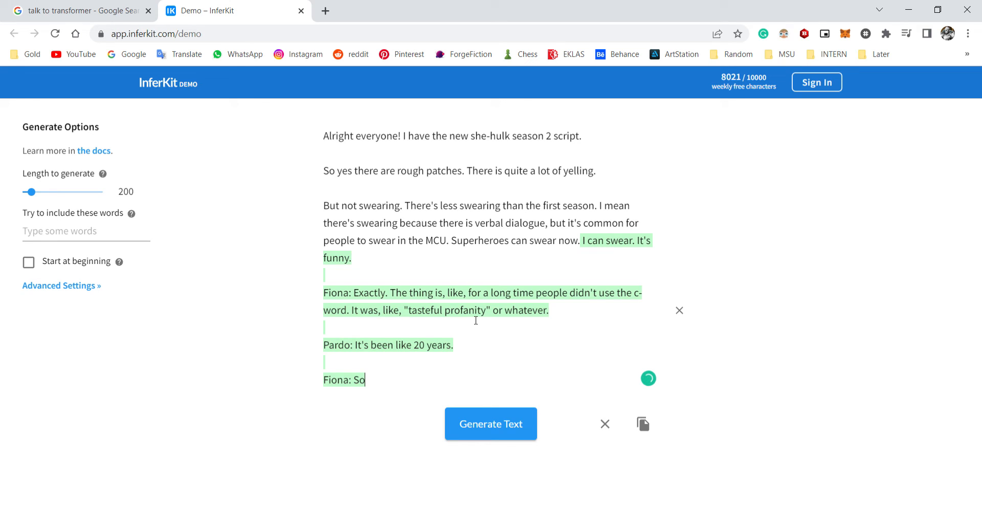
pyautogui.write('shut up and let me')
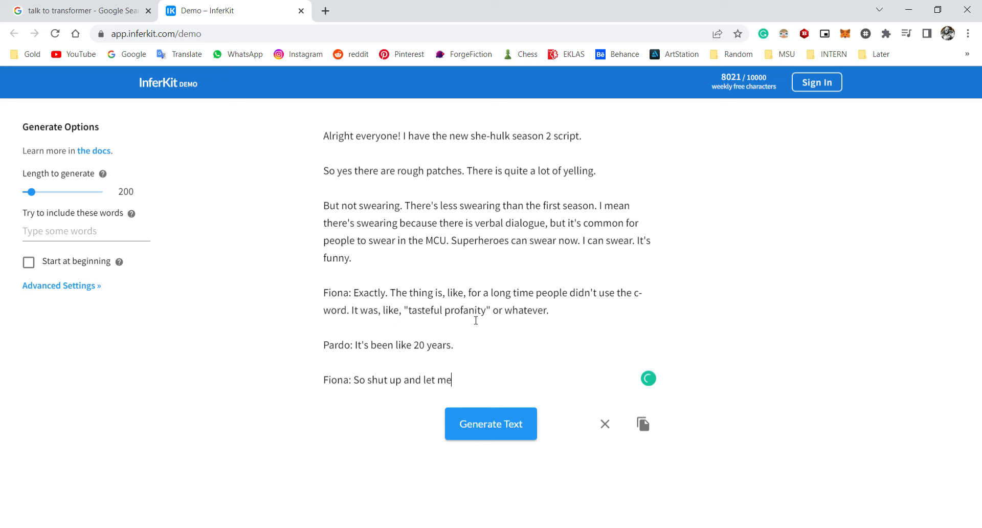
pyautogui.write('use it,')
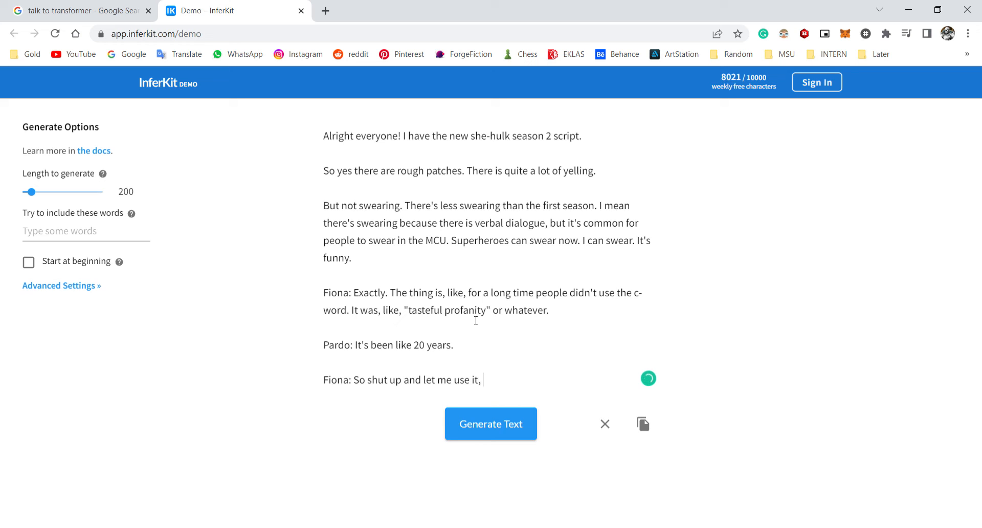
pyautogui.write('you cuck')
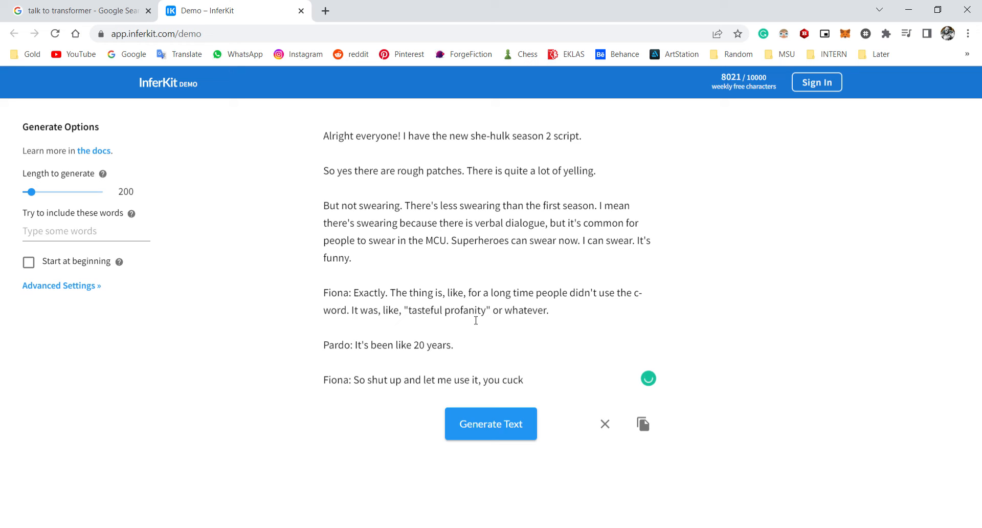
pyautogui.click(491, 423)
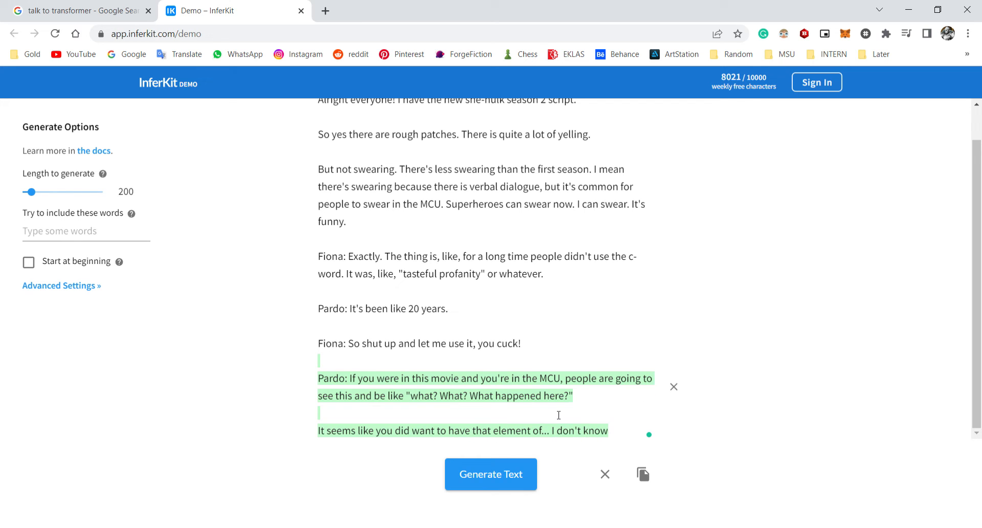
pyautogui.click(490, 474)
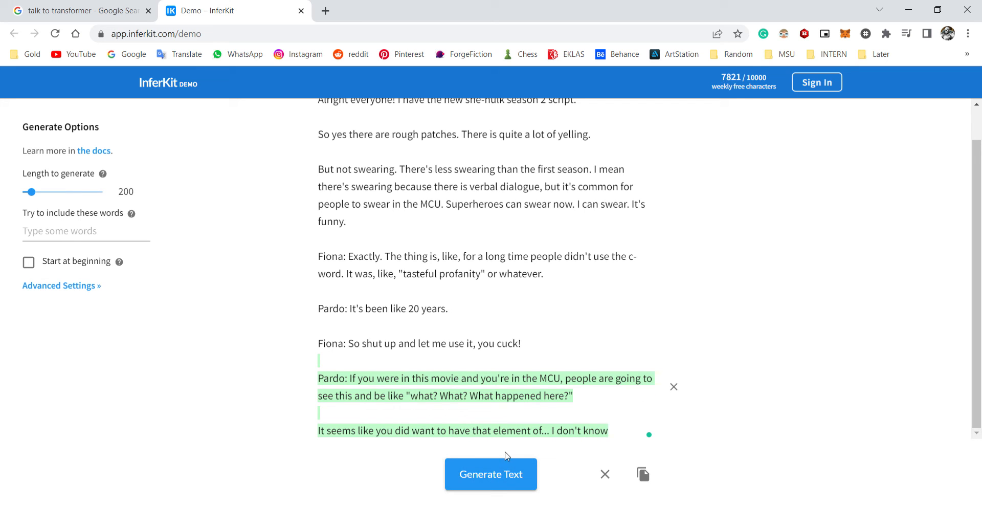
pyautogui.moveTo(615, 455)
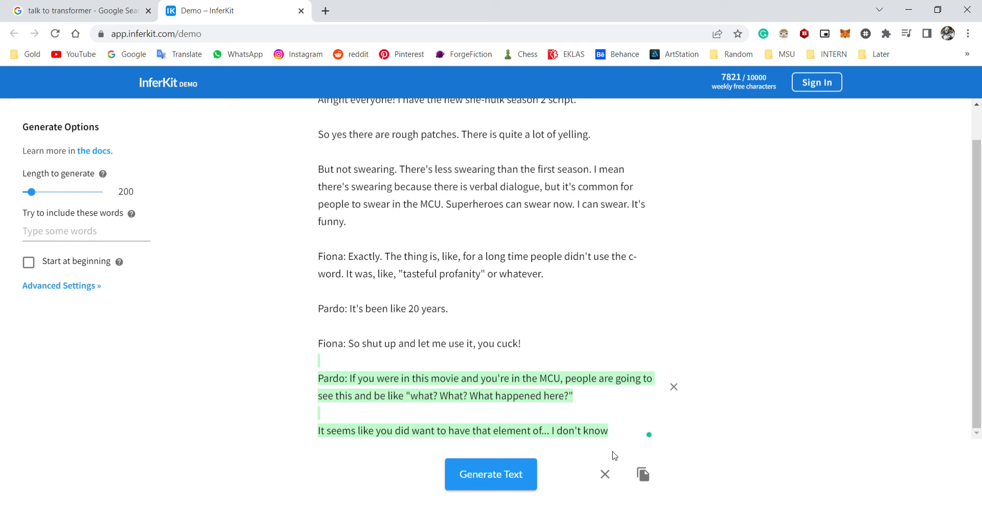
pyautogui.click(605, 474)
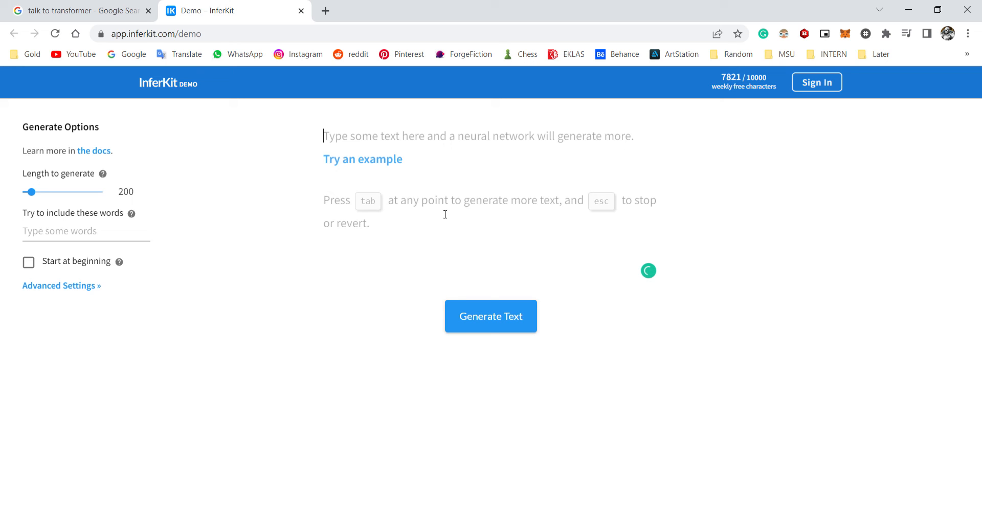
# Step: Write a prompt about an addiction and yearning for help, generate a continuation, then clear the editor
pyautogui.write('I have a severe')
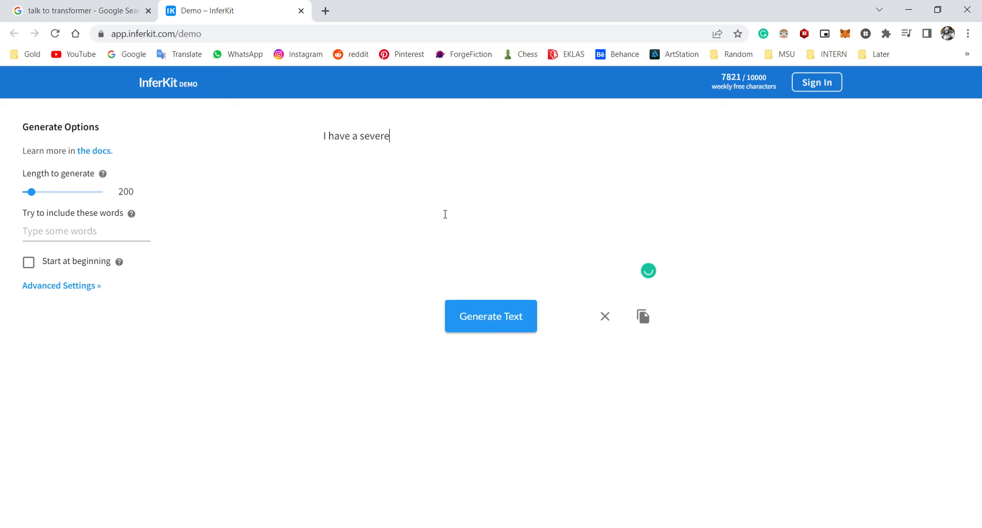
pyautogui.write('porn')
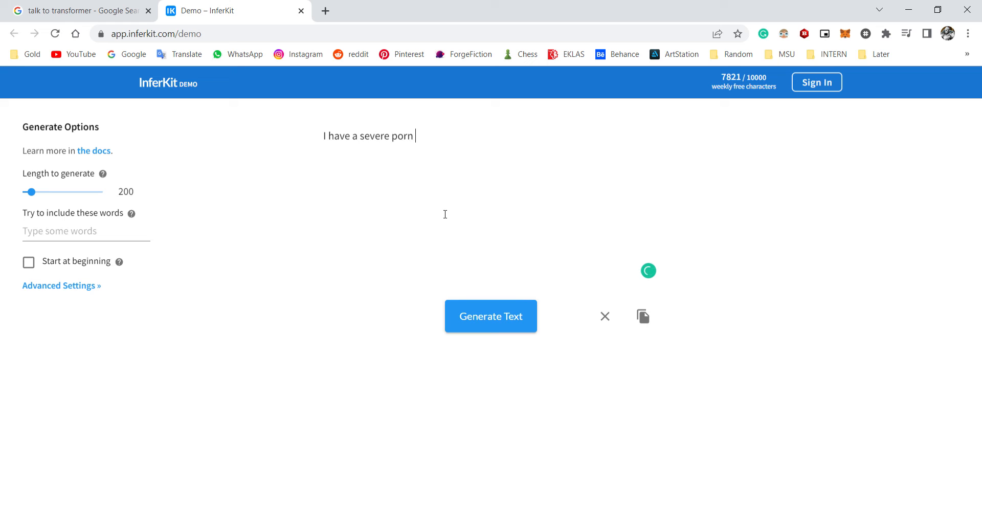
pyautogui.write('addiction and')
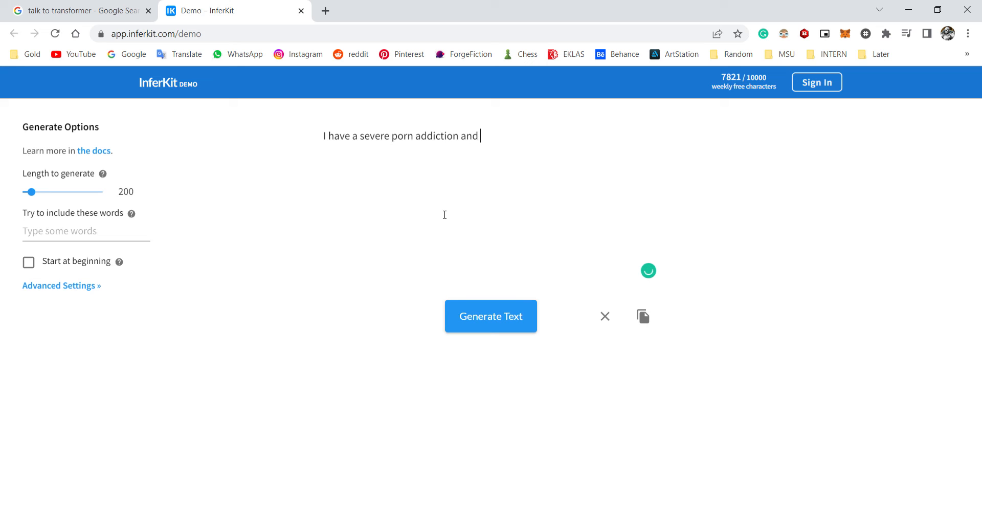
pyautogui.write('I yearn for he')
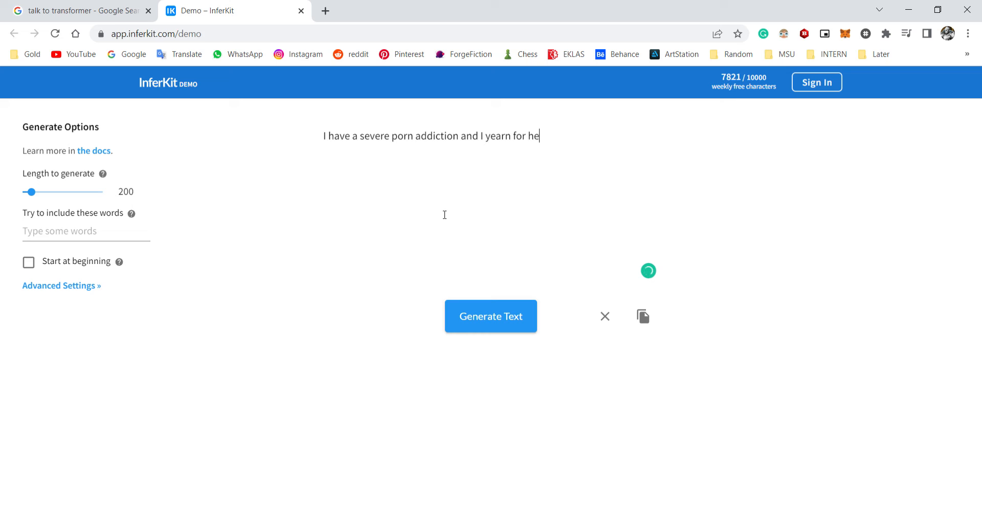
pyautogui.write('lp.')
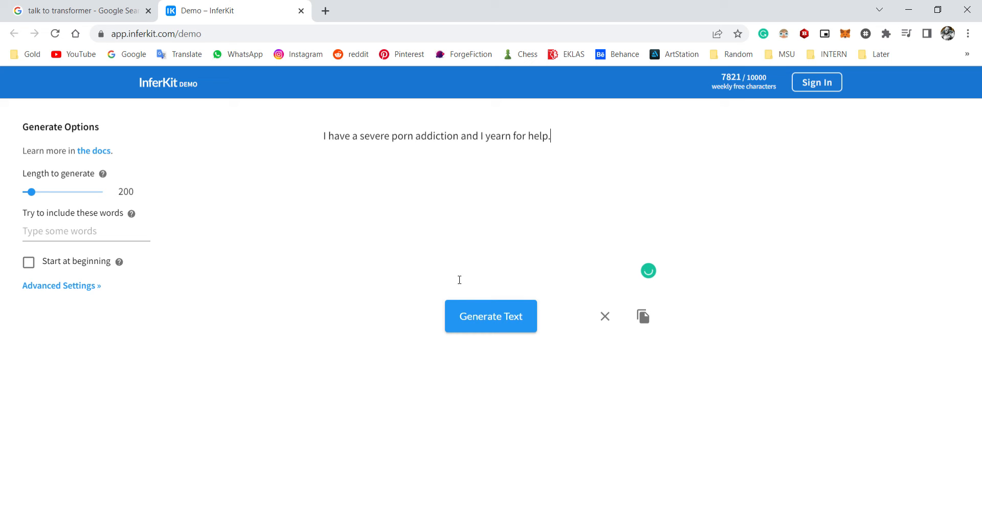
pyautogui.click(490, 316)
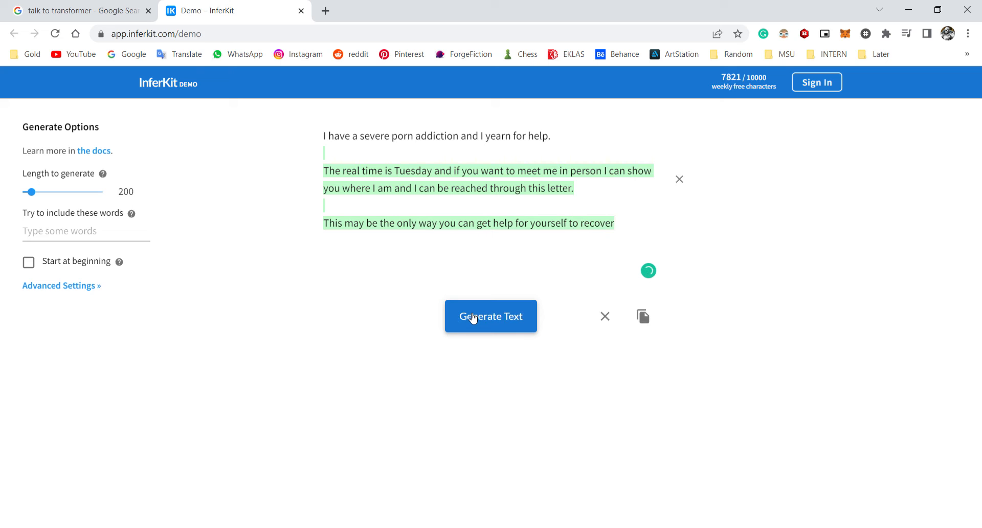
pyautogui.click(491, 316)
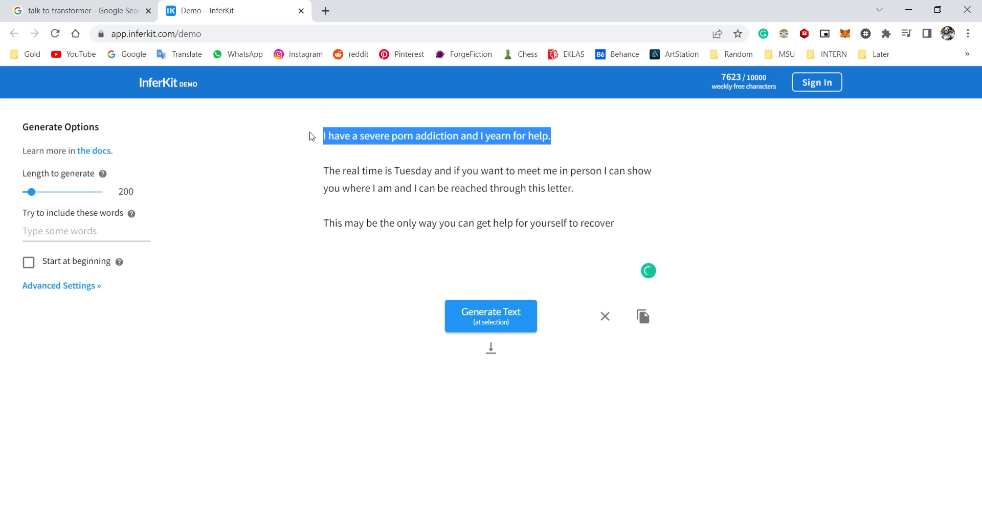
pyautogui.click(604, 316)
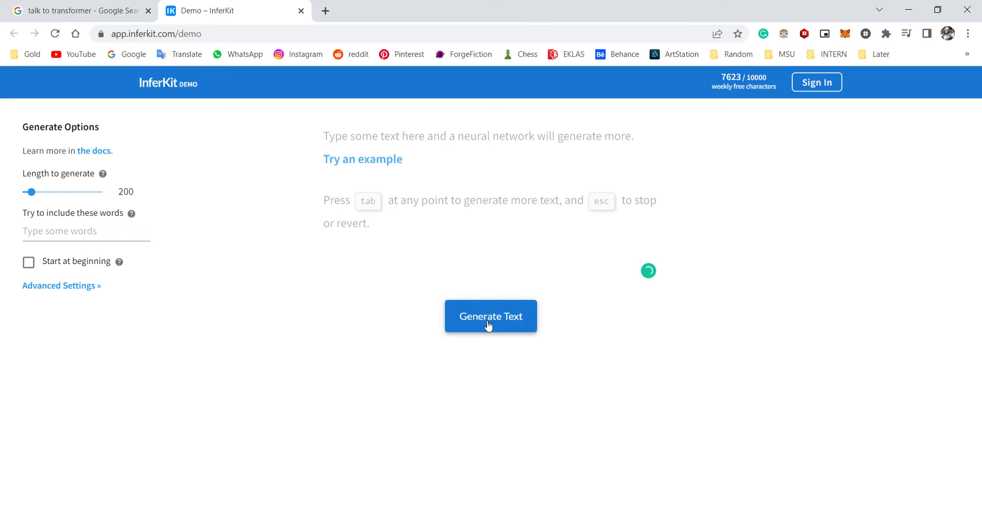
# Step: Generate from the empty editor, revert to the addiction prompt, regenerate, stop, and start a new attempt
pyautogui.click(491, 316)
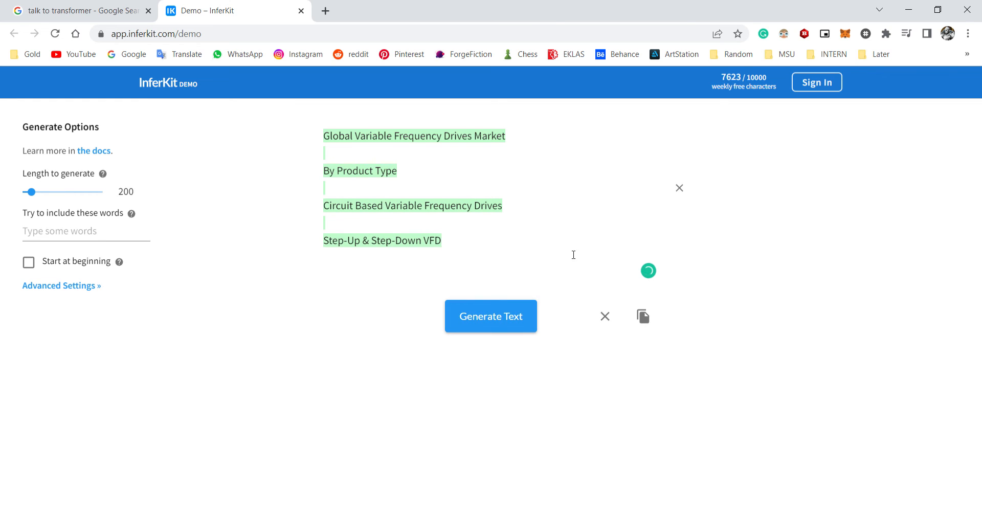
pyautogui.click(491, 316)
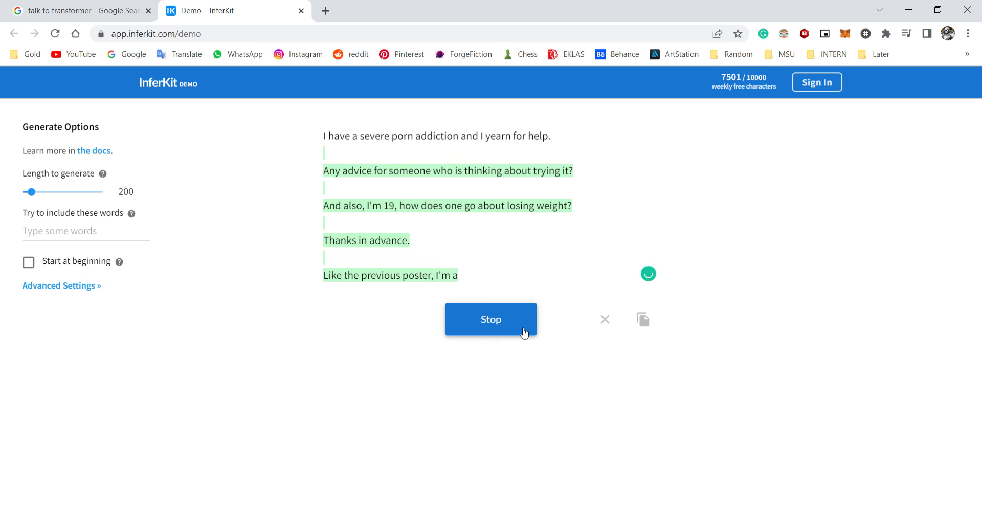
pyautogui.click(491, 319)
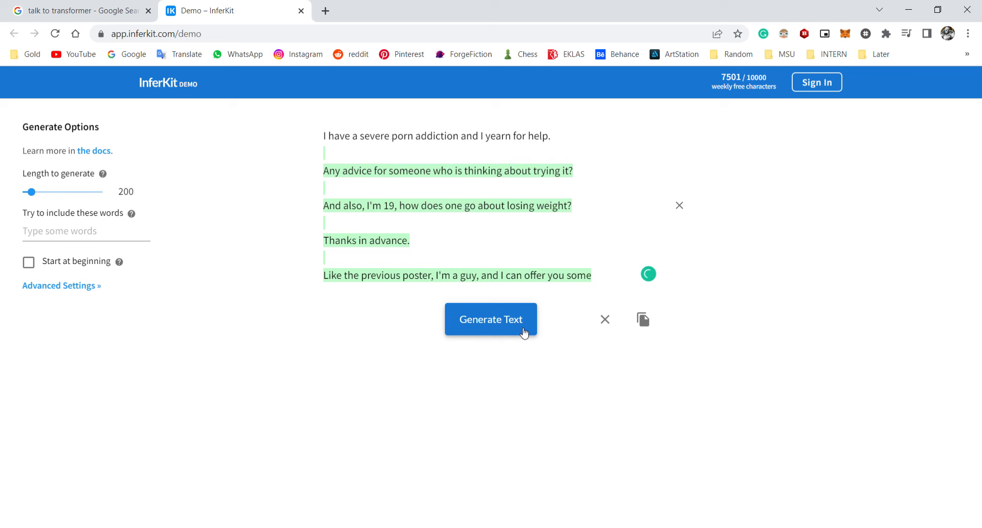
pyautogui.click(491, 319)
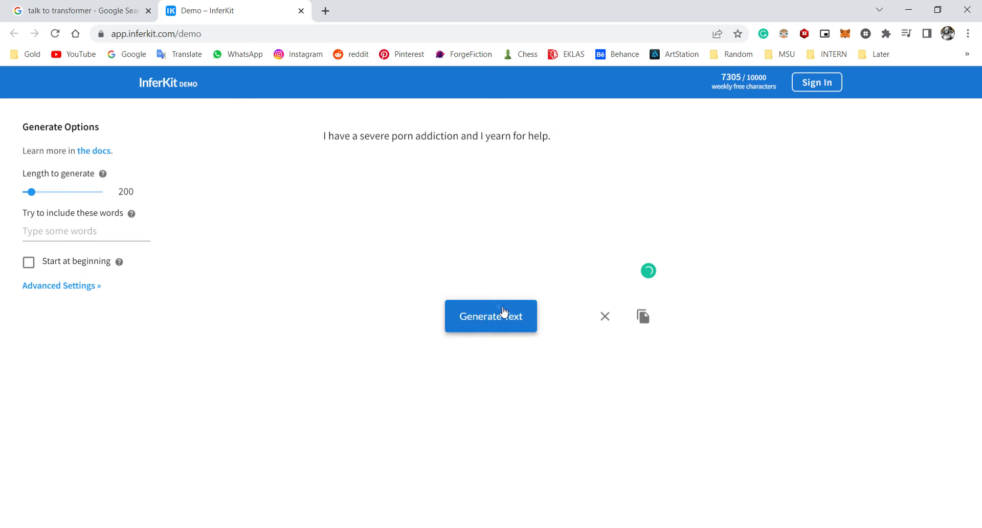
# Step: Add the sentence about actively cheating on my wife and generate more story
pyautogui.click(491, 316)
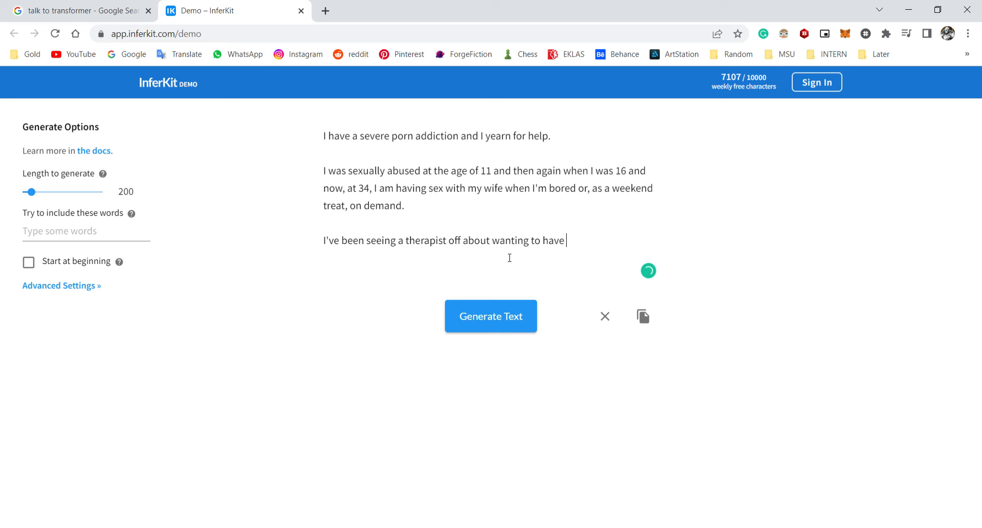
pyautogui.write('sex with')
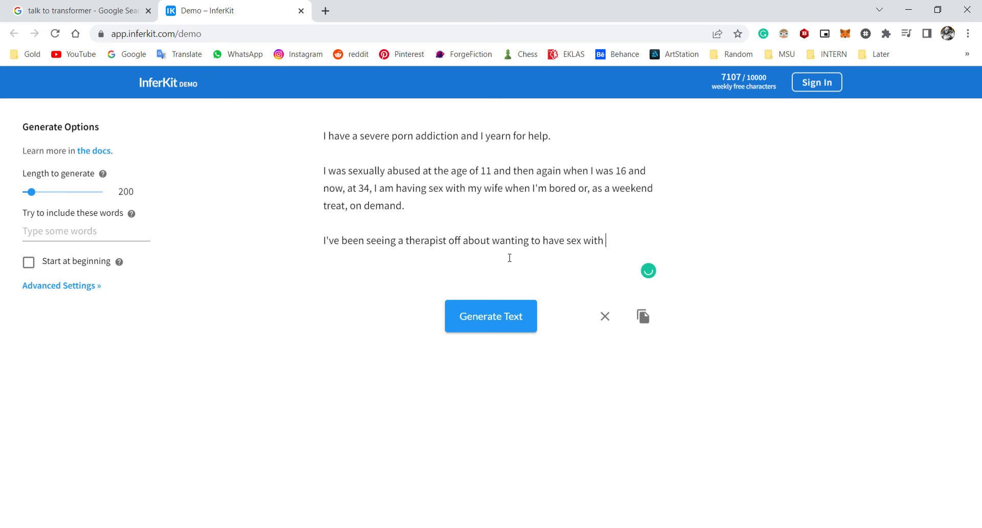
pyautogui.write('her, actively')
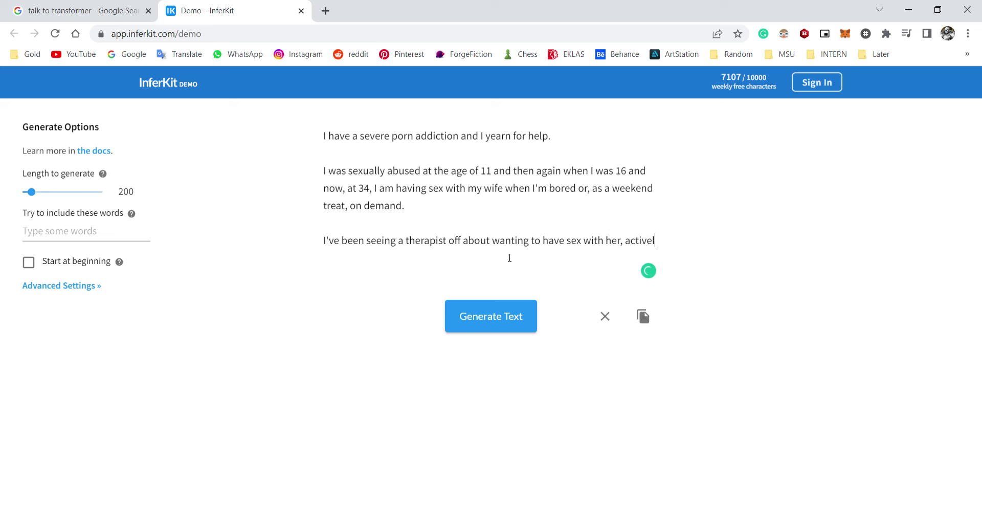
pyautogui.write('y cheating on')
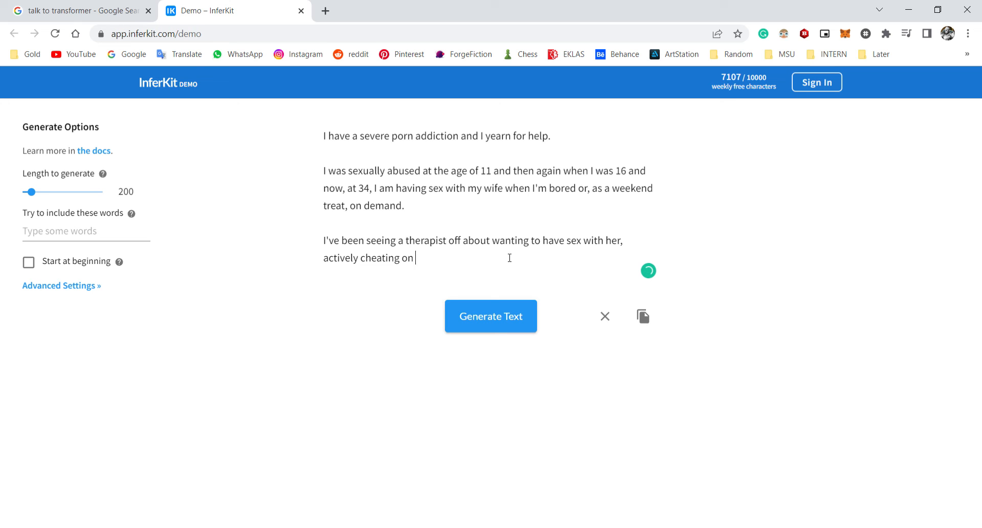
pyautogui.write('my wife.')
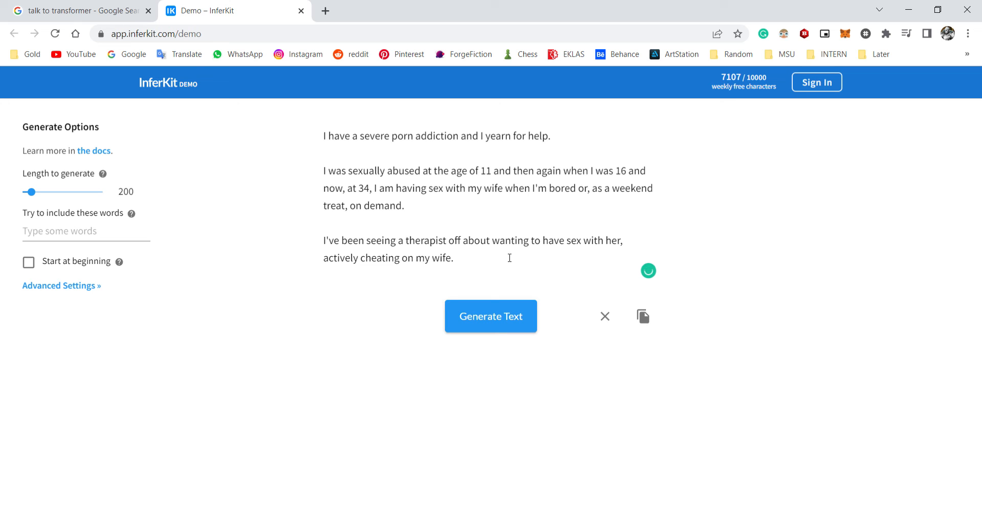
pyautogui.click(490, 316)
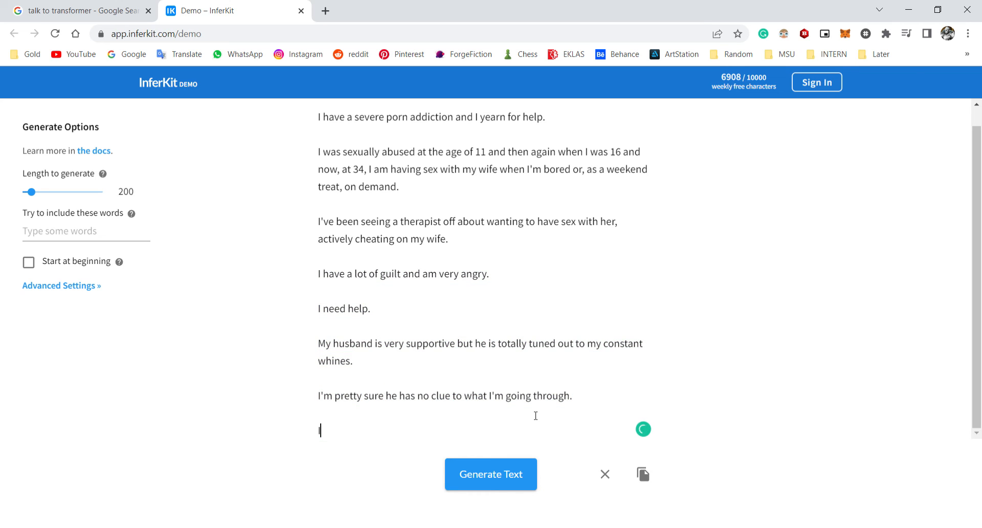
# Step: Retype 'I have a severe porn addiction and I yearn for help.', generate, then clear
pyautogui.write('I have a severe porn addiction and I yearn for help.')
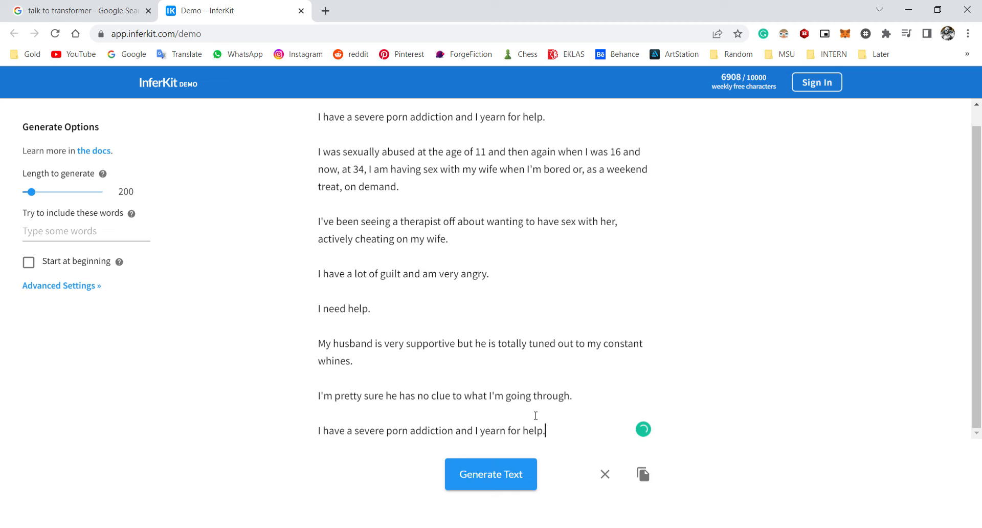
pyautogui.click(490, 474)
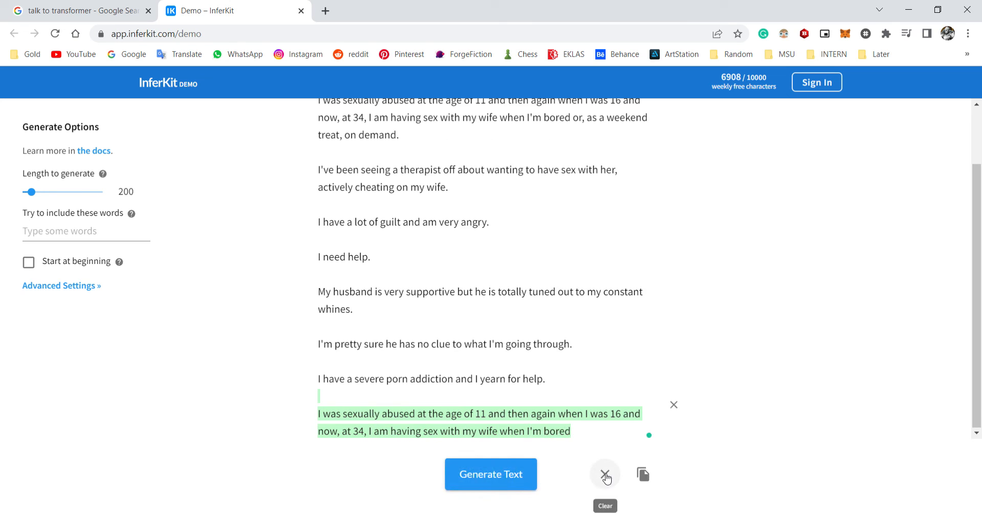
pyautogui.click(605, 474)
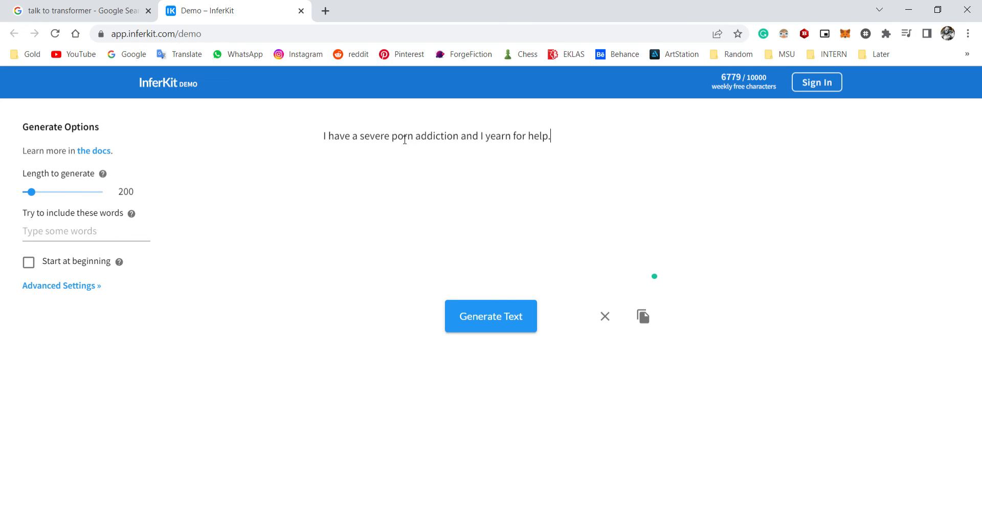
# Step: Swap 'severe' for the synonym 'intense', generate text after it, then empty the editor
pyautogui.doubleClick(376, 135)
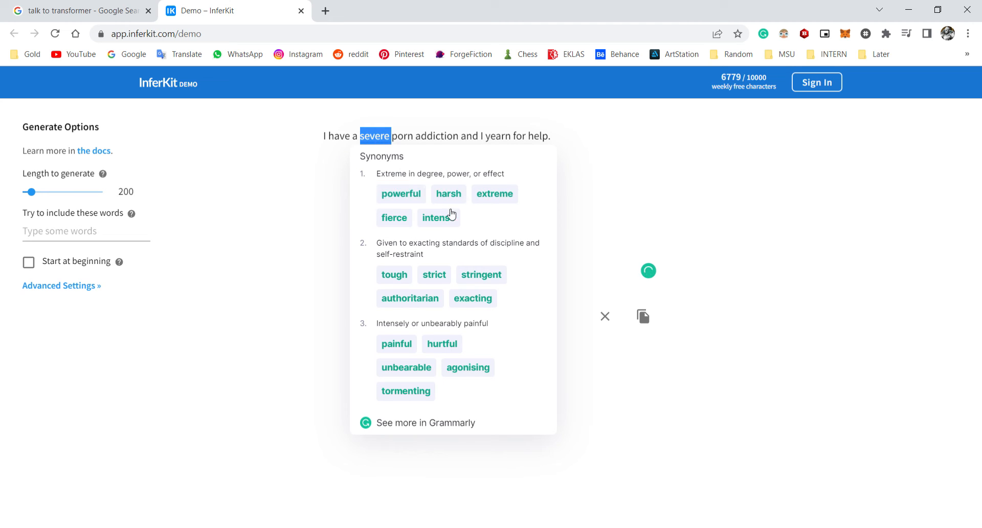
pyautogui.click(437, 218)
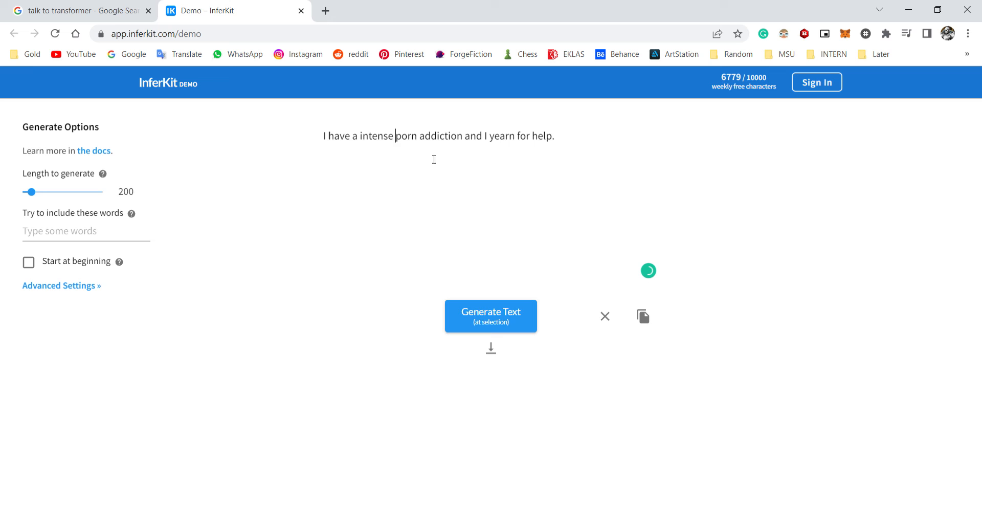
pyautogui.click(490, 316)
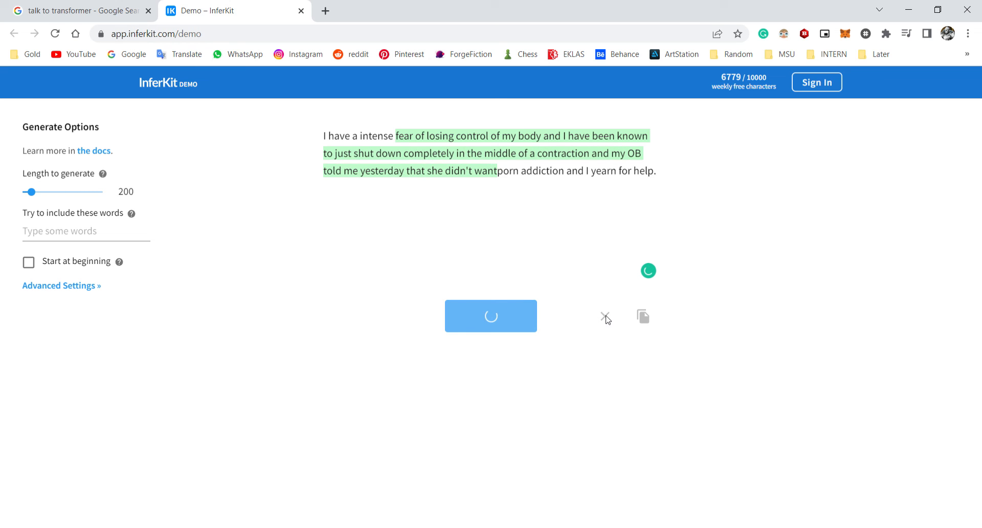
pyautogui.click(605, 316)
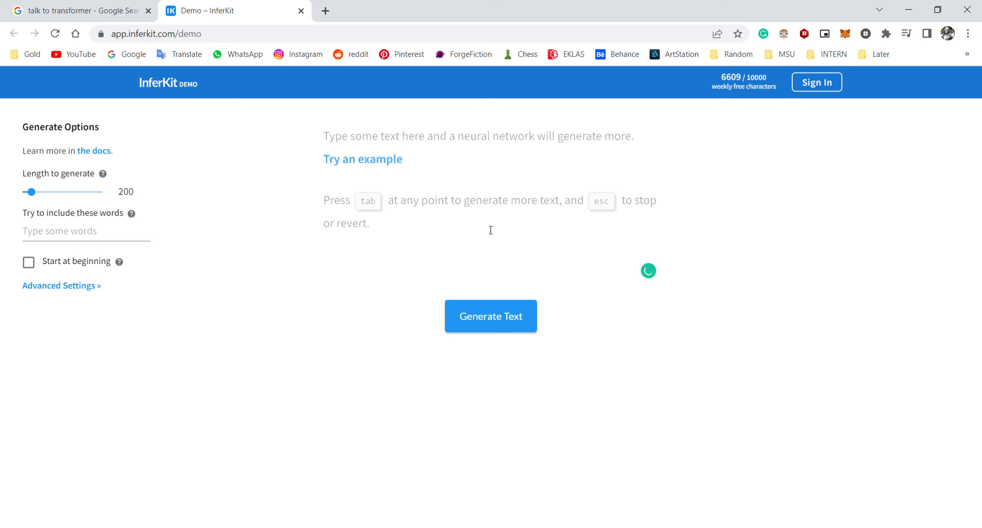
# Step: Type 'If only I could have been a superhero.' and generate a continuation, stopping it partway
pyautogui.write('If o')
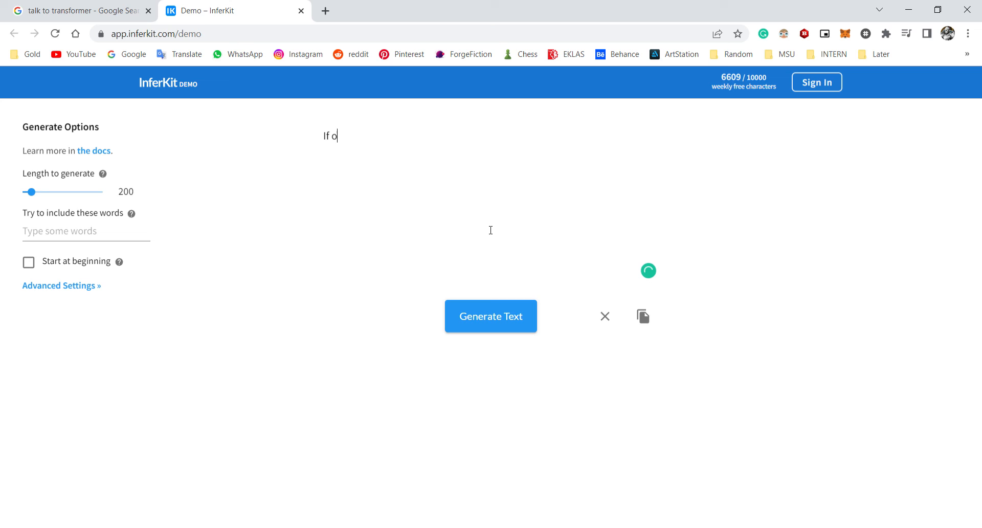
pyautogui.write('nly I')
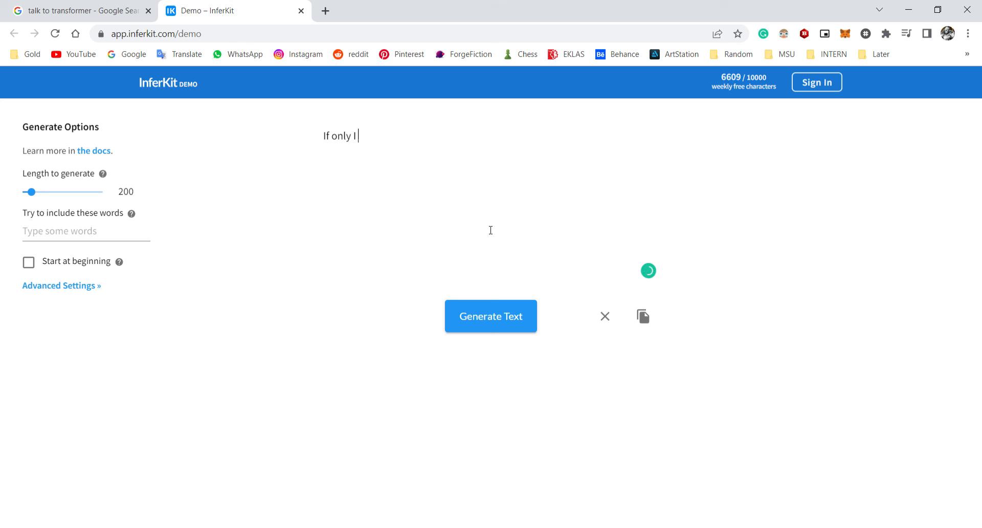
pyautogui.write('could ha')
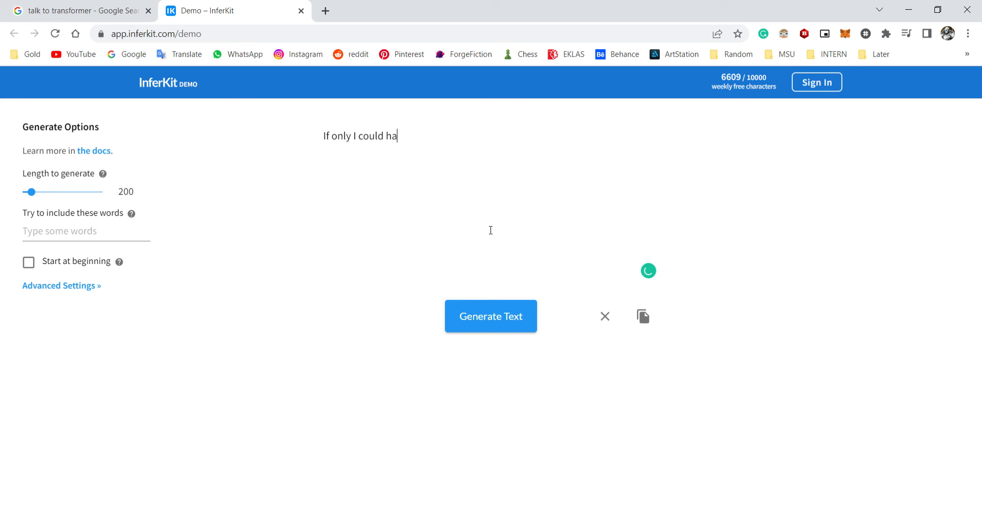
pyautogui.write('ve been a')
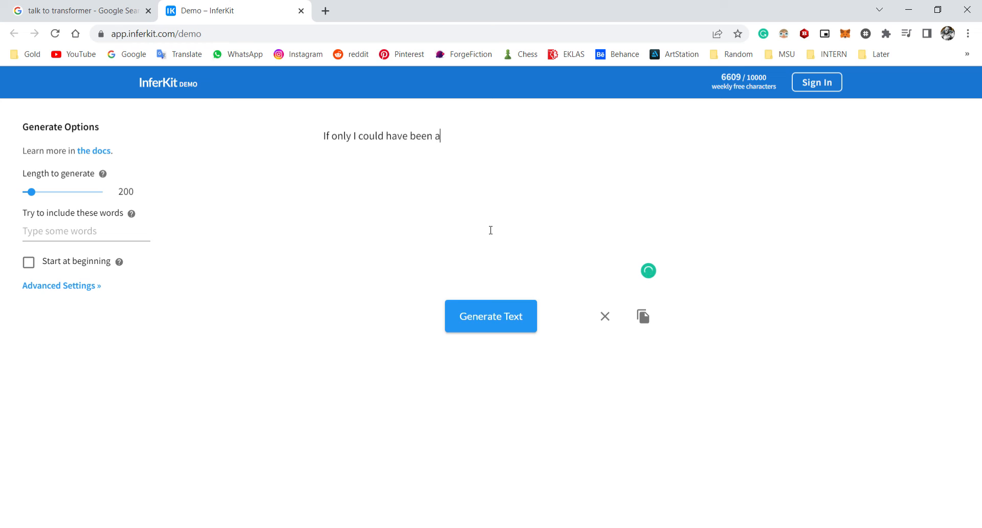
pyautogui.write('superhero.')
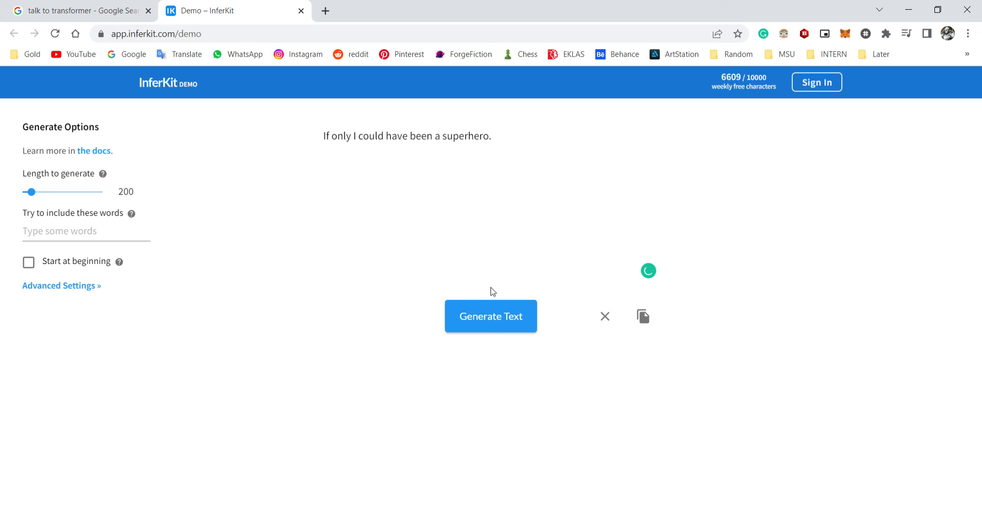
pyautogui.moveTo(496, 322)
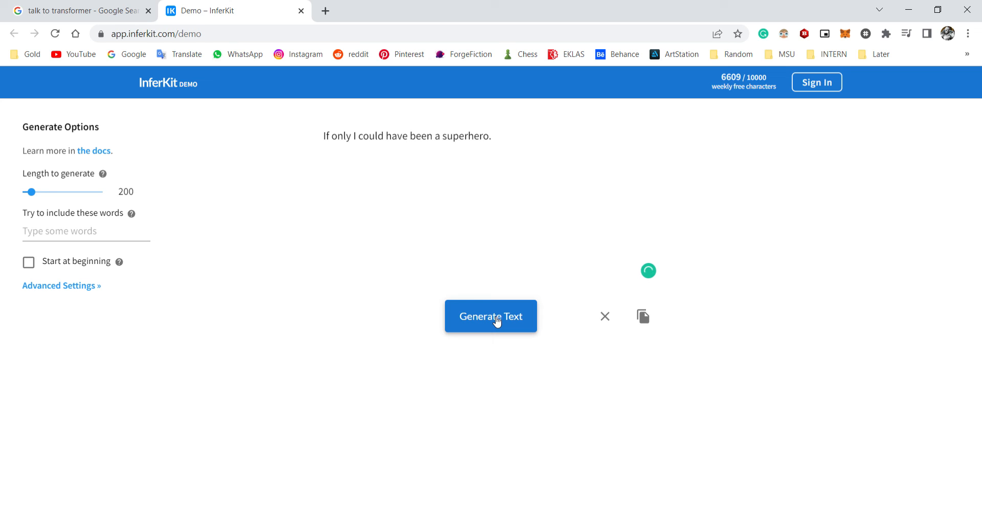
pyautogui.click(491, 316)
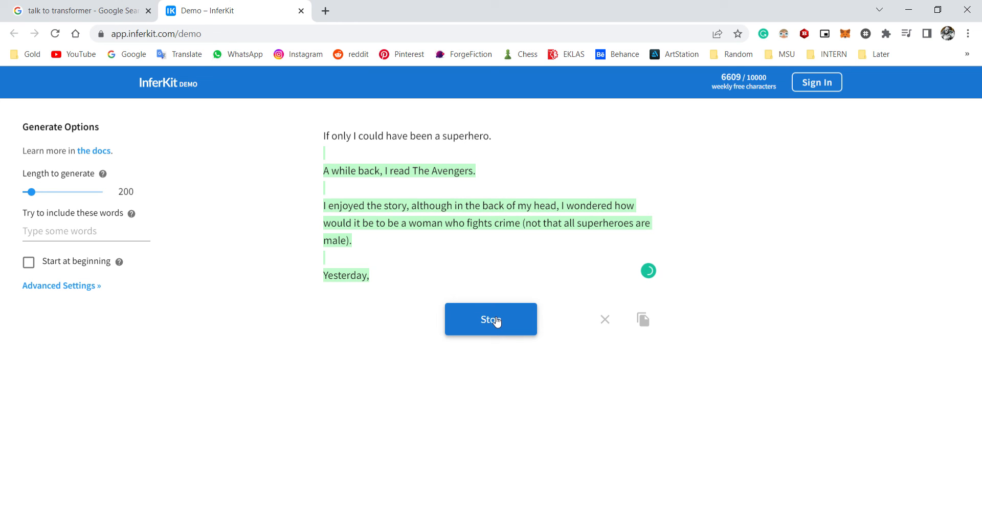
pyautogui.click(490, 319)
pyautogui.write(' I saw a')
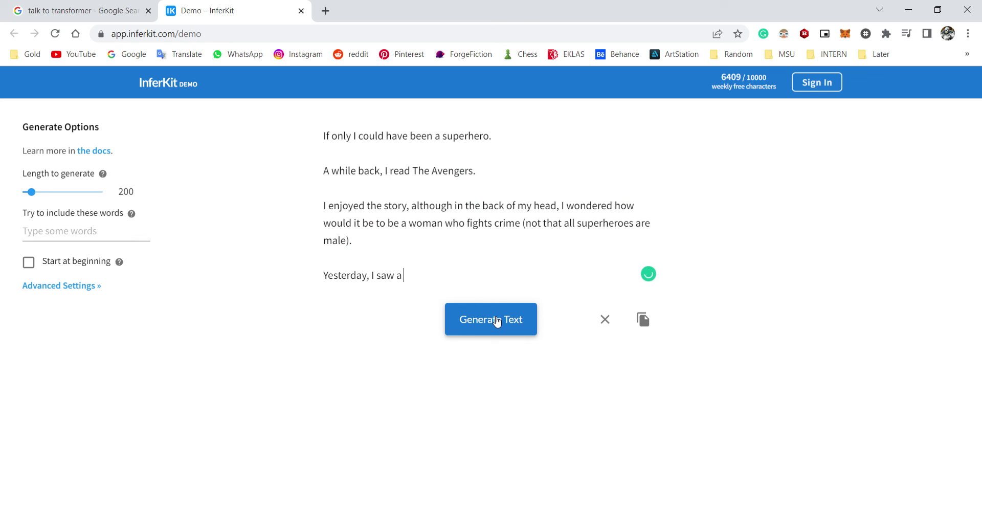
# Step: Add the woman cop sentence about her saving someone and generate a continuation
pyautogui.write('woman c')
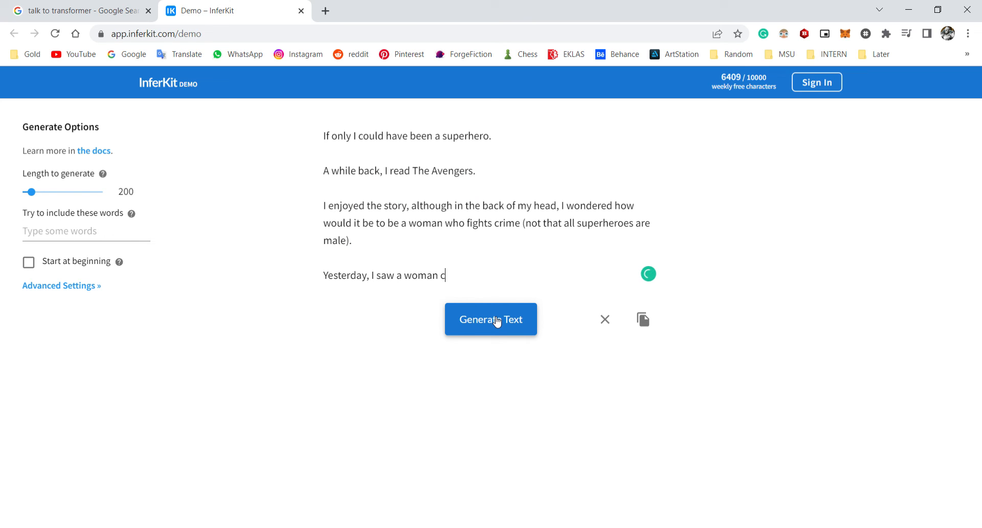
pyautogui.write('op.')
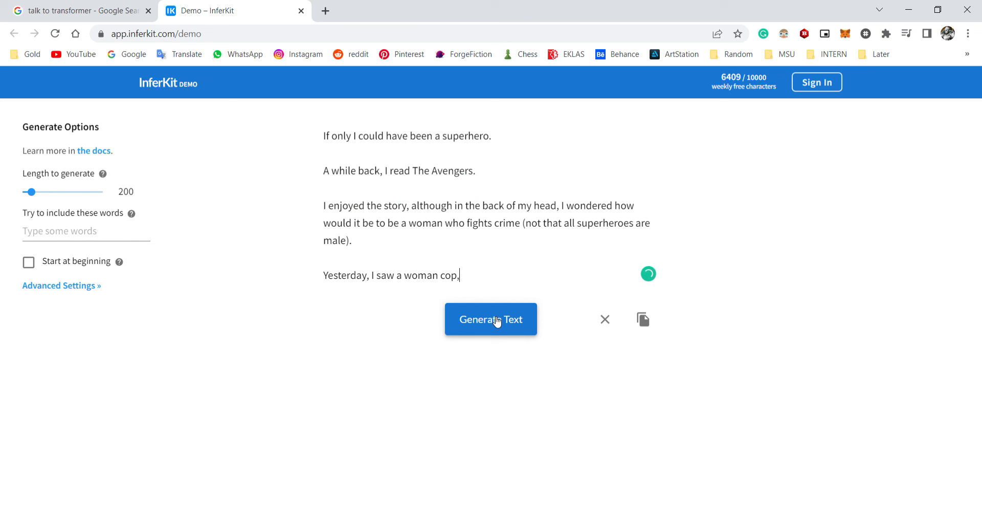
pyautogui.write('saves t')
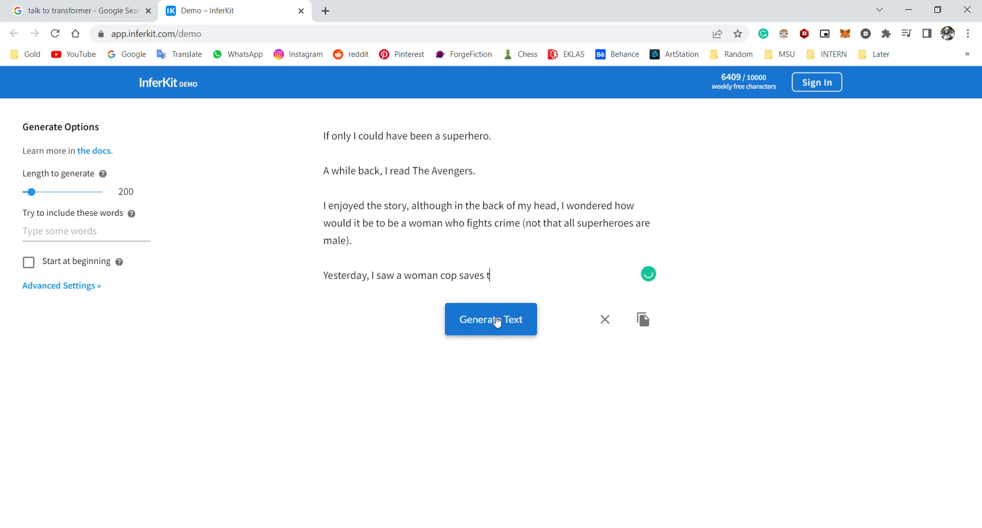
pyautogui.click(491, 319)
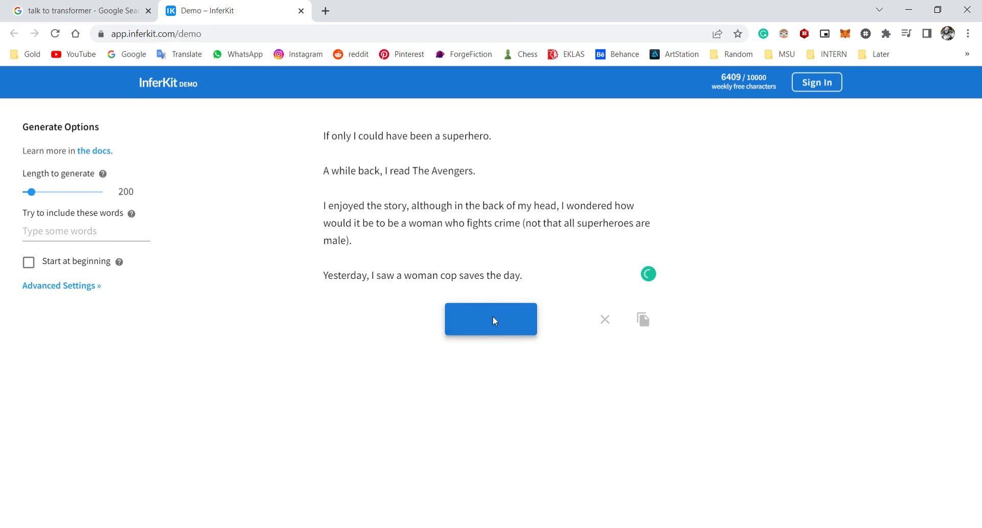
pyautogui.click(491, 319)
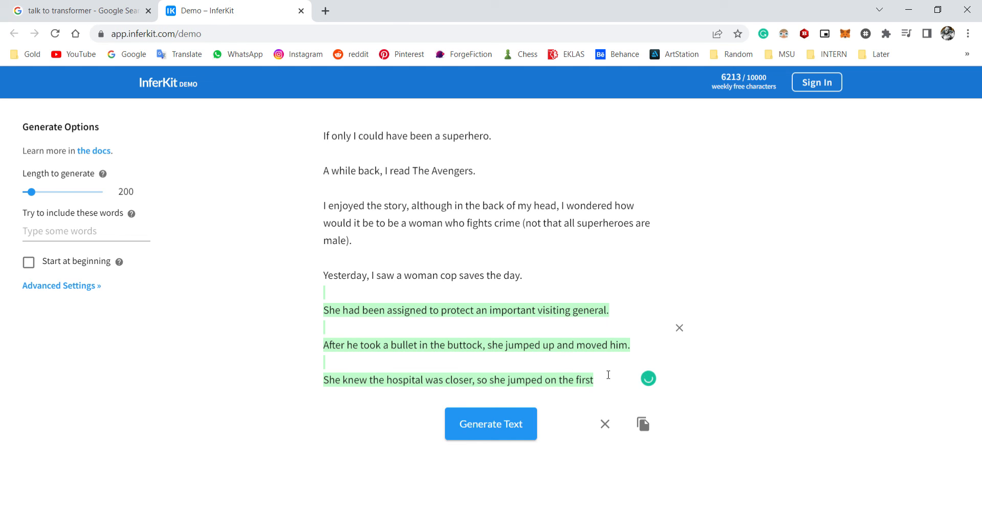
pyautogui.moveTo(481, 395)
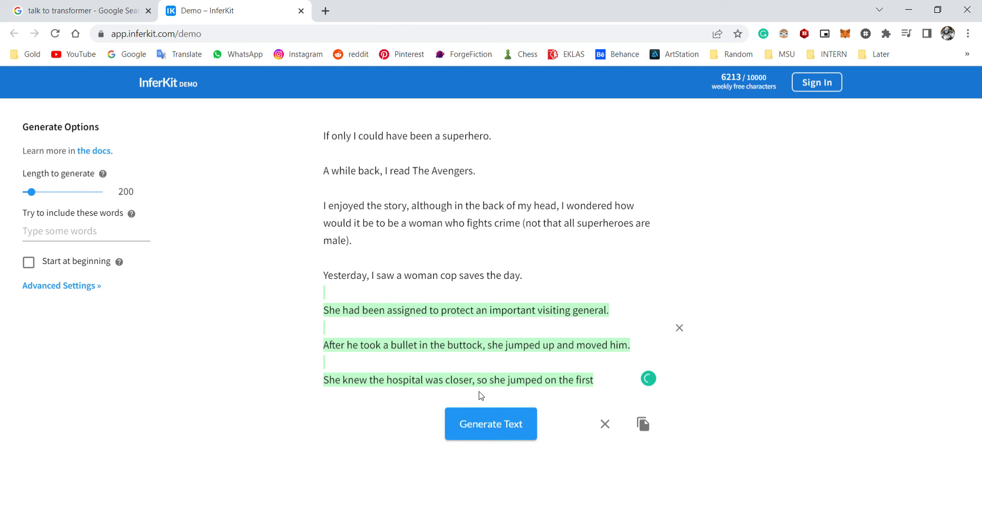
pyautogui.moveTo(600, 379)
pyautogui.write('. She is now my super')
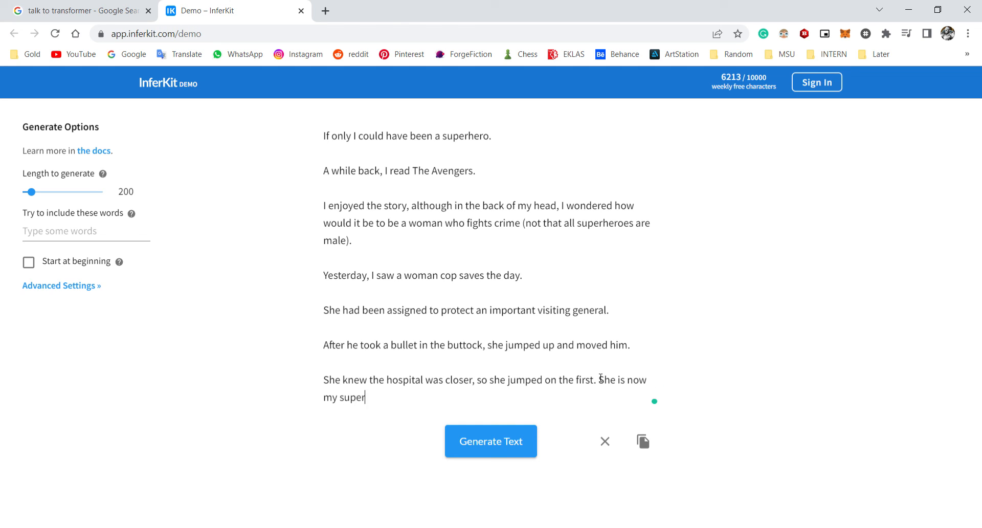
# Step: Add the 'hero in real life' line, generate more, and start the 'was actually' sentence
pyautogui.write('hero in real life.')
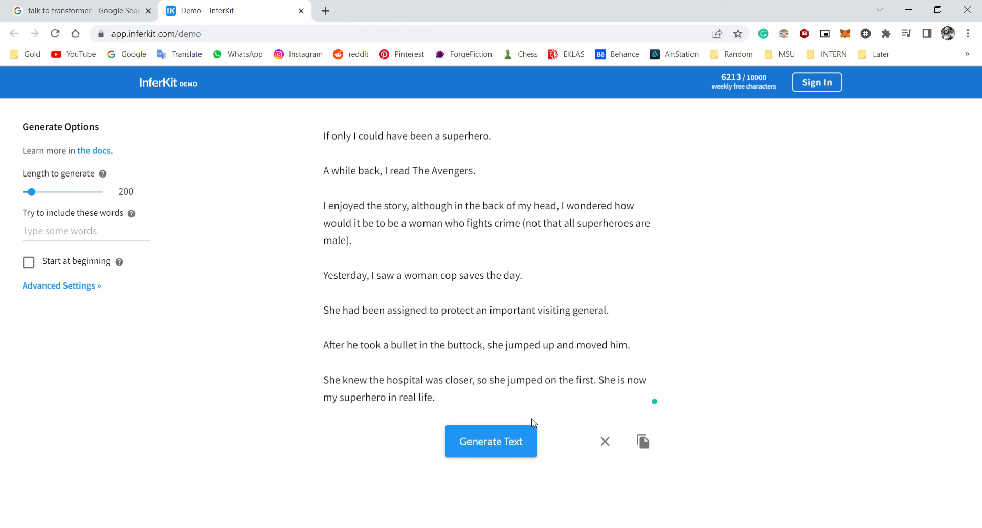
pyautogui.click(491, 441)
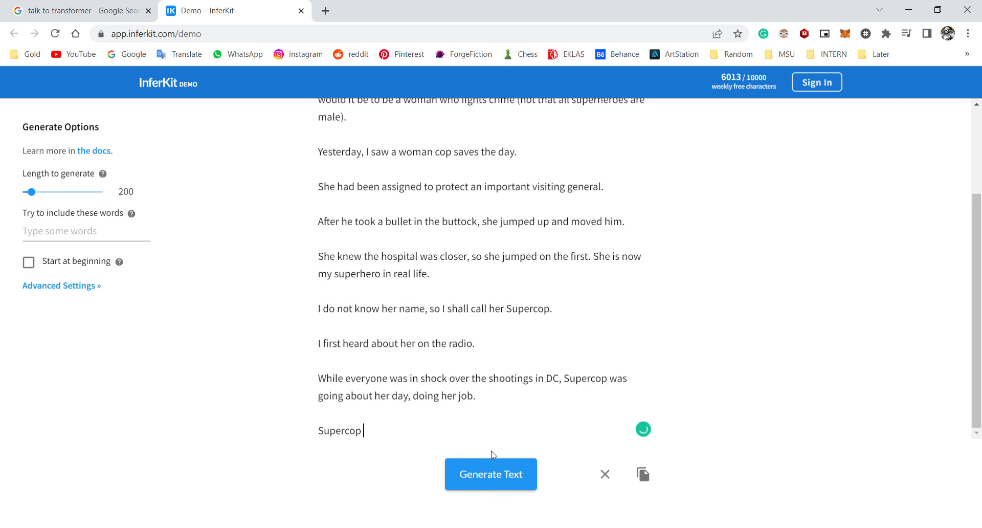
pyautogui.write('was actually pretty cool and is a caring person, despite being a cop.')
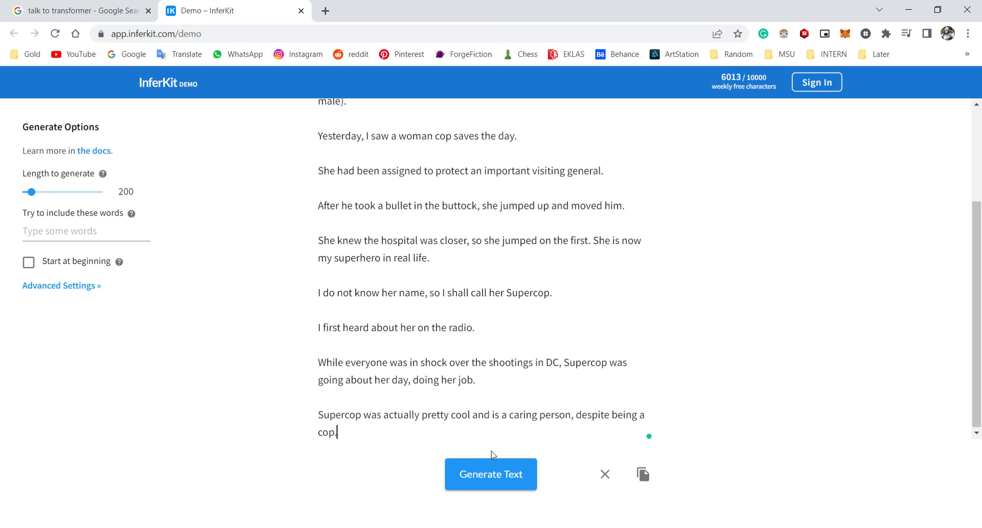
# Step: Generate text after 'Supercop is', then remove generated and earlier passages, keeping one sentence
pyautogui.doubleClick(373, 415)
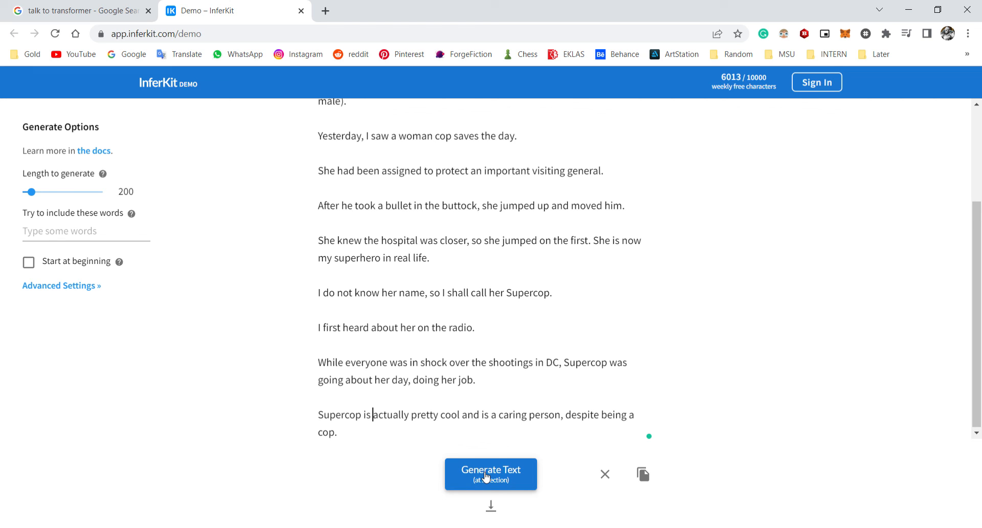
pyautogui.click(490, 474)
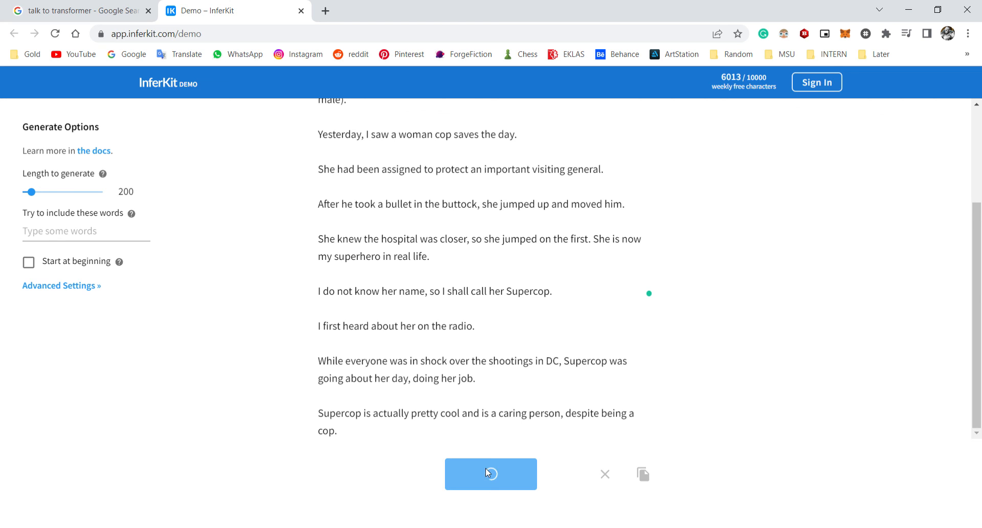
pyautogui.click(490, 474)
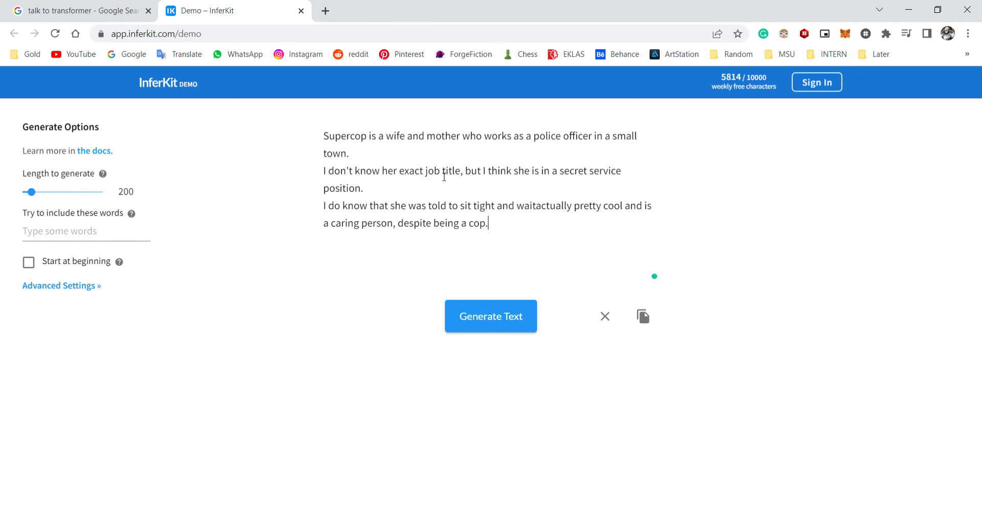
pyautogui.moveTo(379, 136); pyautogui.dragTo(407, 206)
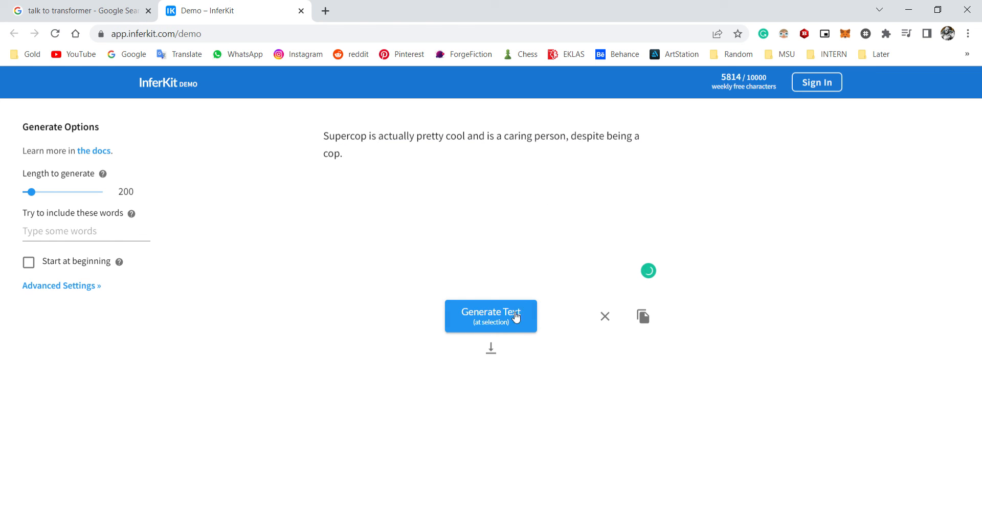
pyautogui.click(490, 316)
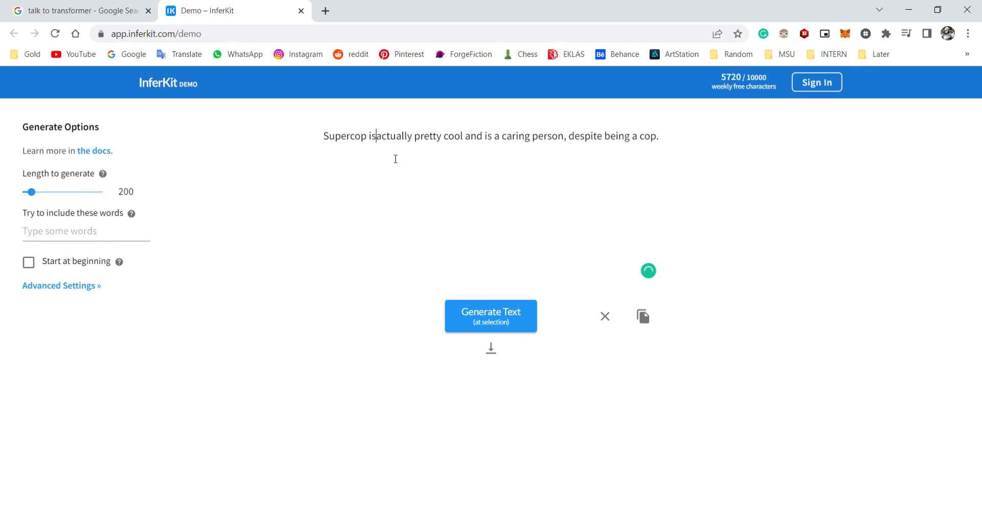
pyautogui.click(491, 316)
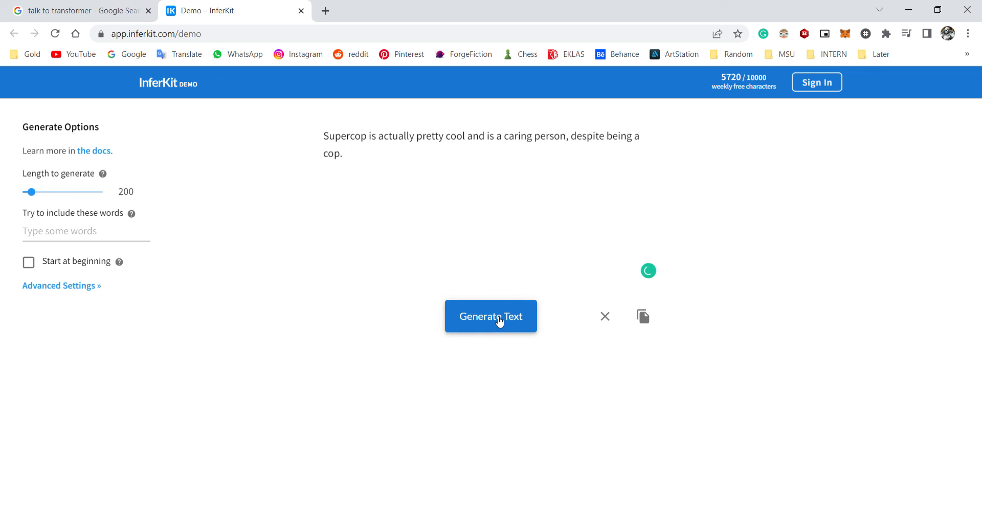
# Step: Generate a continuation, add that Johnny is her cheating ex boyfriend, and generate again
pyautogui.click(491, 316)
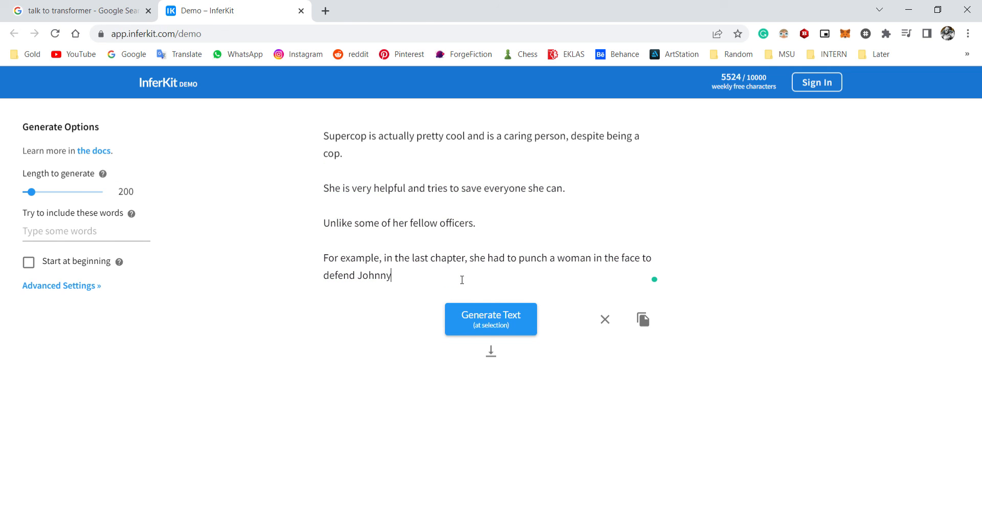
pyautogui.write('. Johnny i')
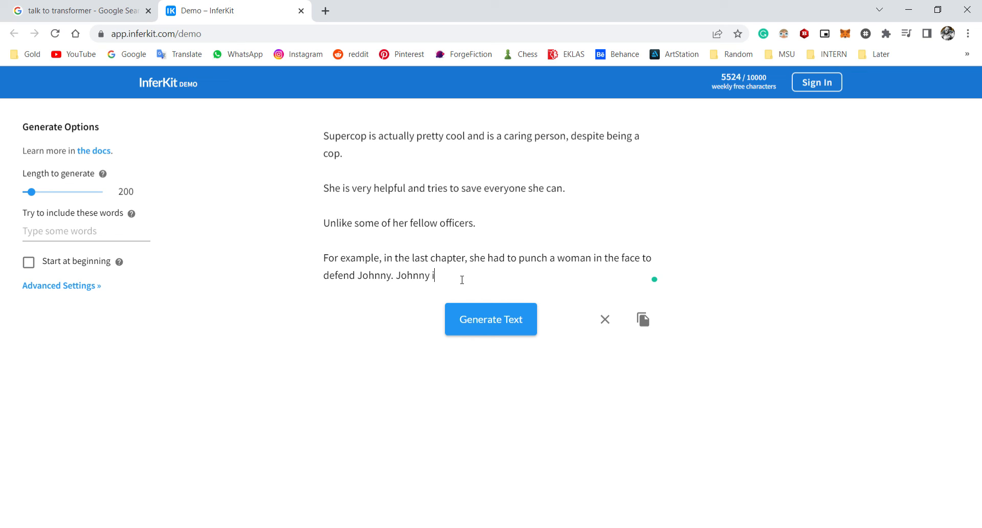
pyautogui.write('s her ex b')
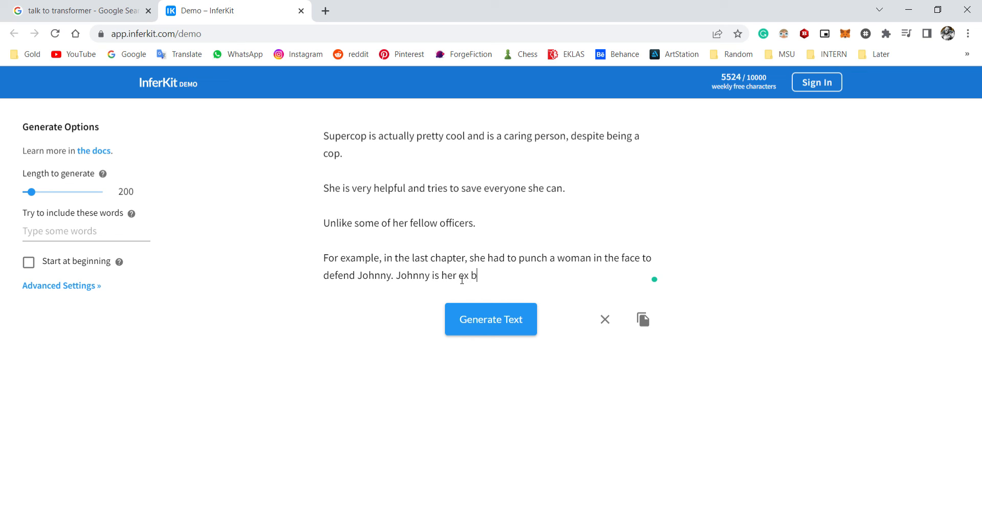
pyautogui.write('oyfrie')
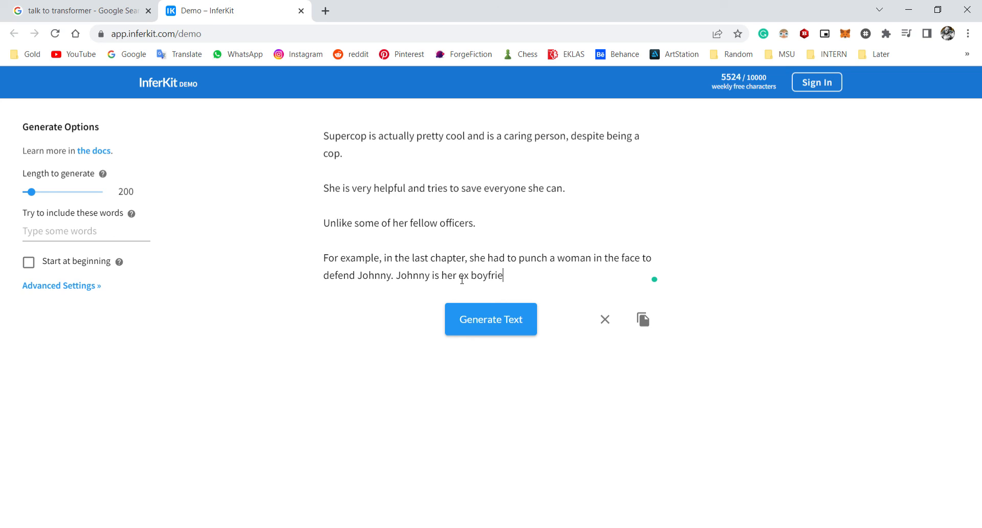
pyautogui.write('nd who cheat')
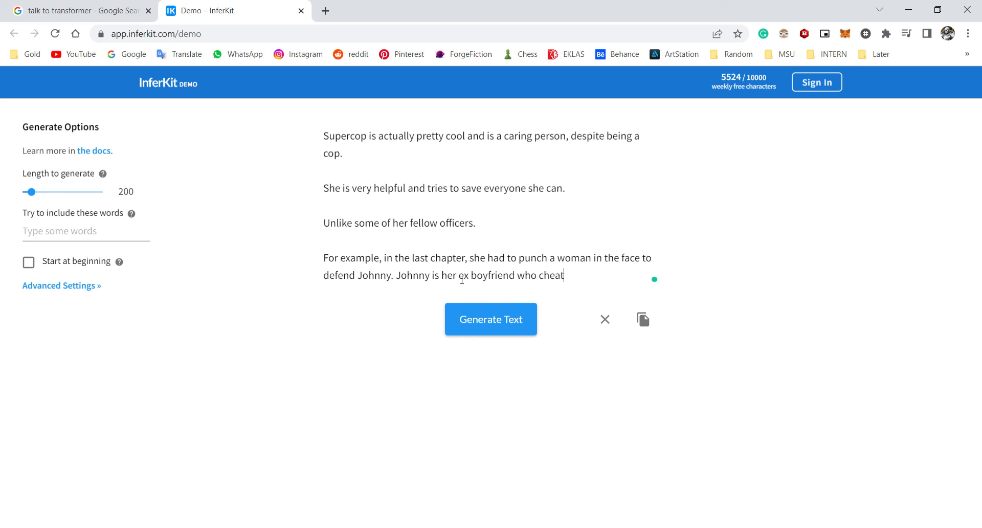
pyautogui.write('ed on Supercop.')
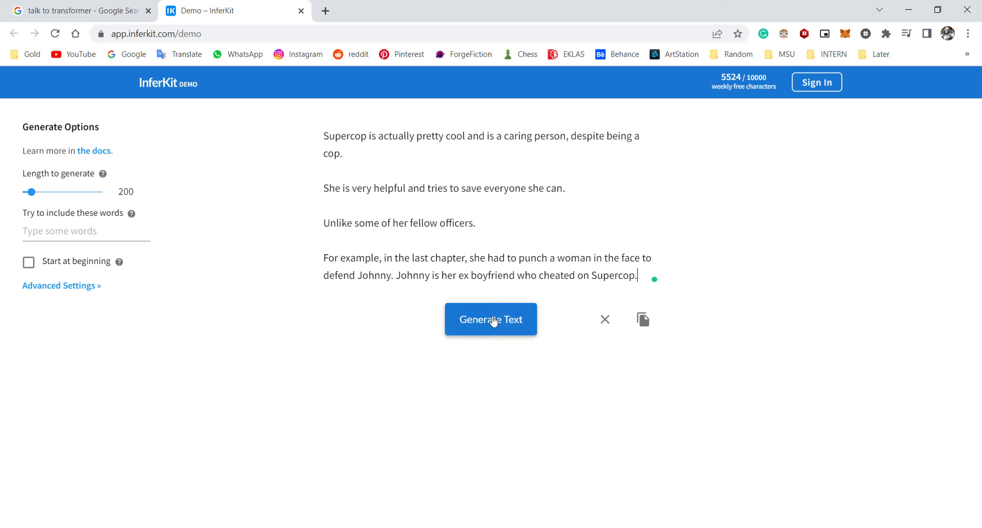
pyautogui.click(490, 319)
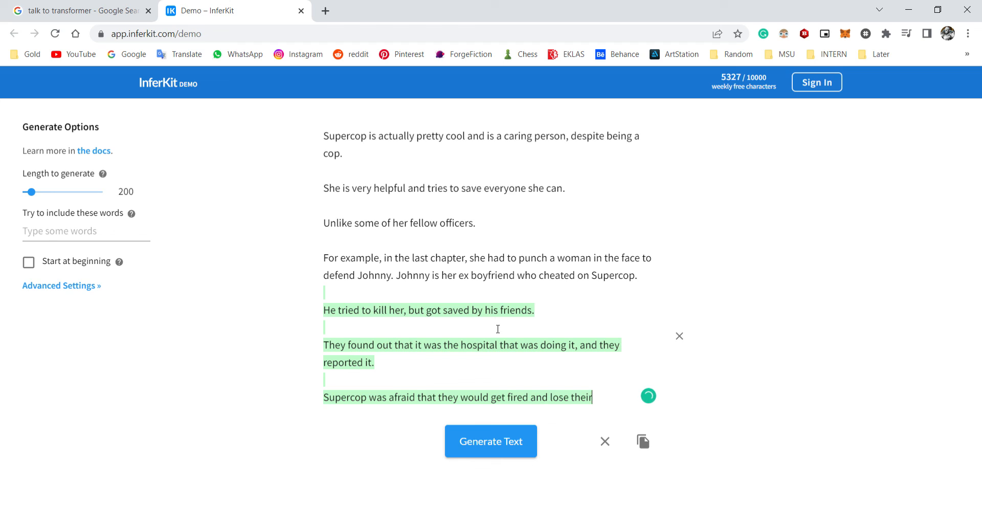
pyautogui.moveTo(931, 96)
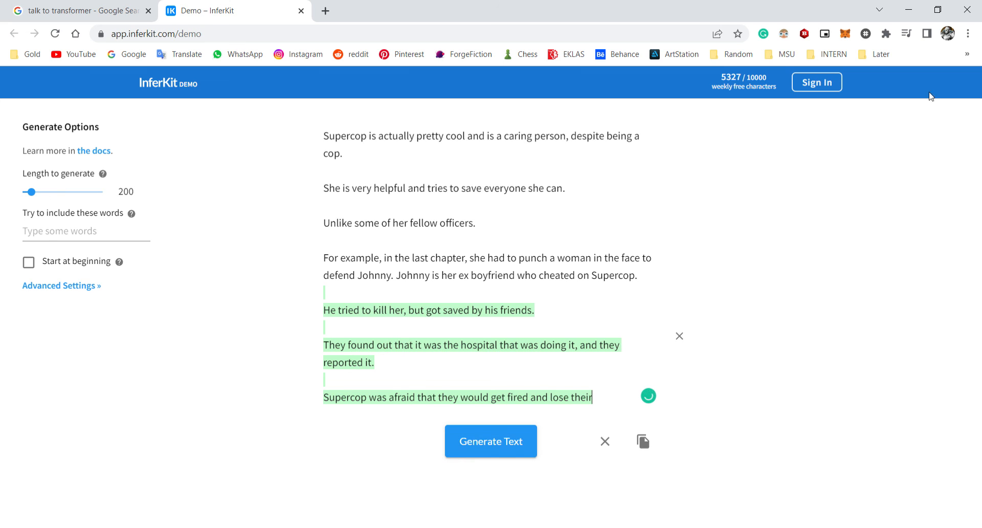